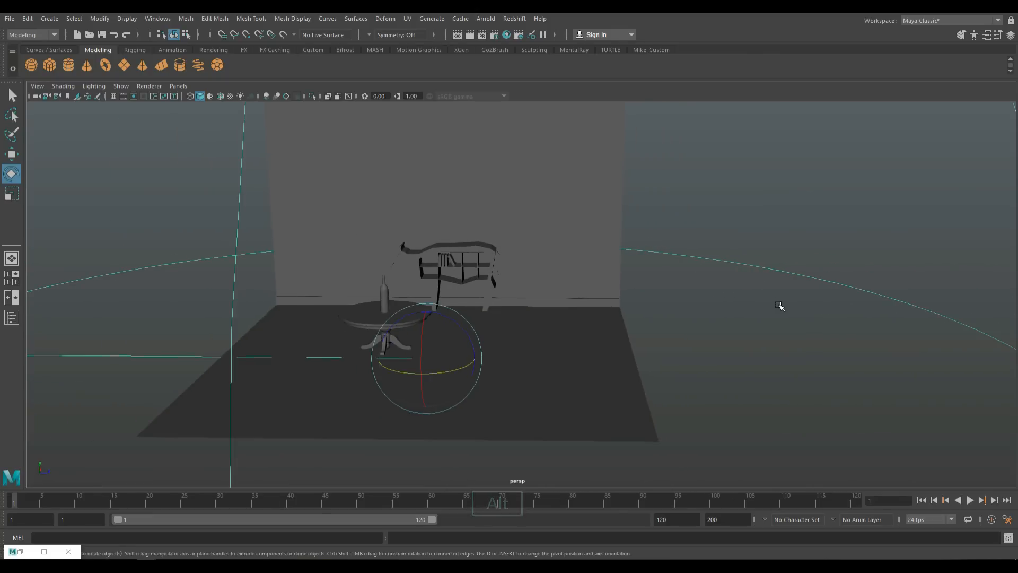
mouse_move(753, 312)
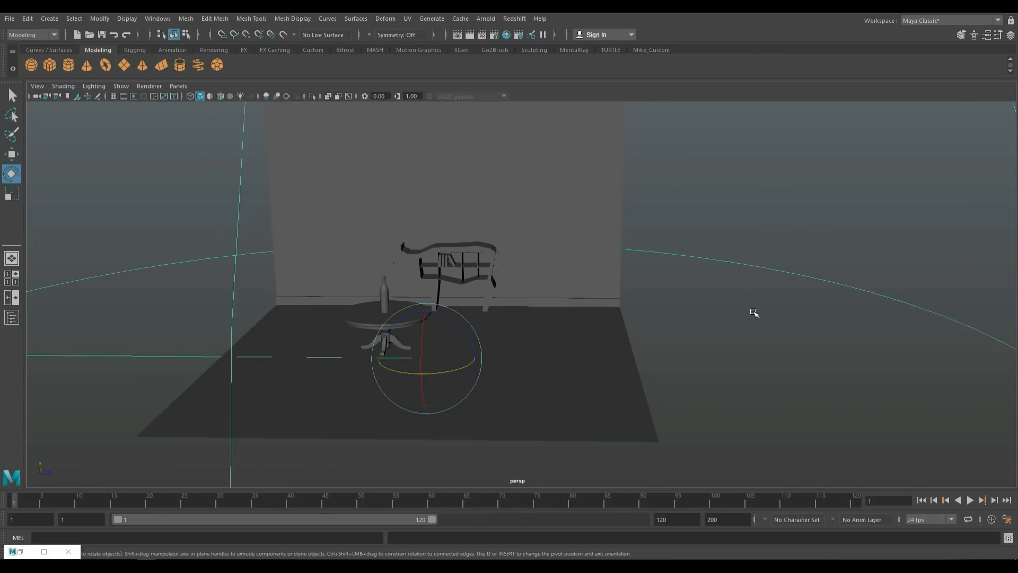
mouse_move(457, 229)
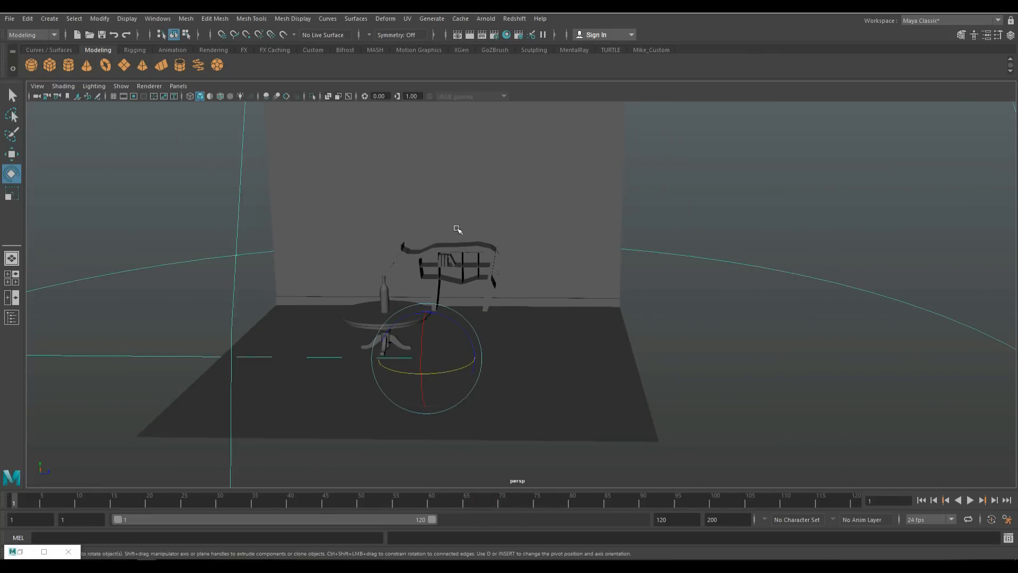
mouse_move(179, 86)
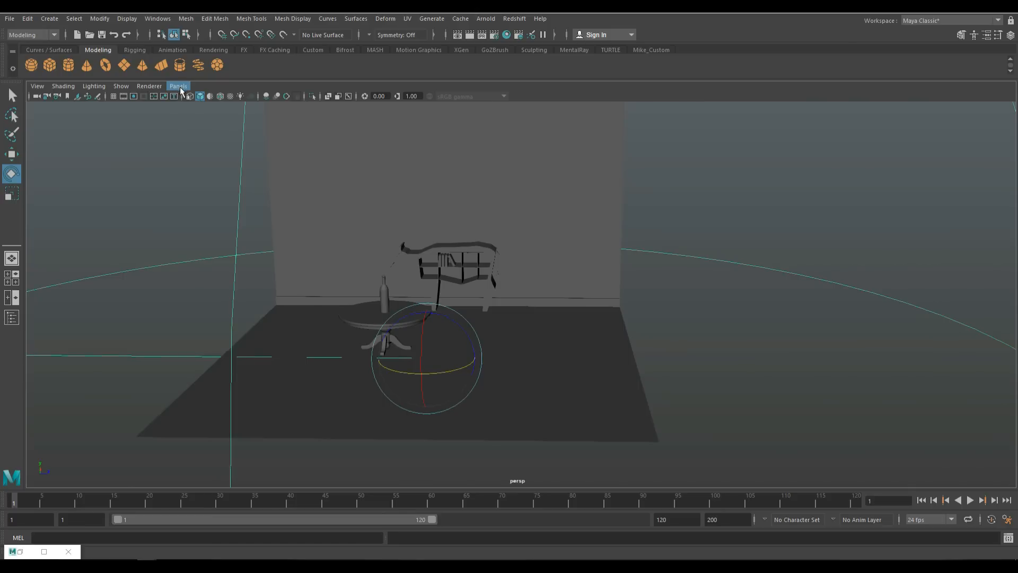
Check the viewport's available cameras, then browse the Create menu for camera types.
click(178, 86)
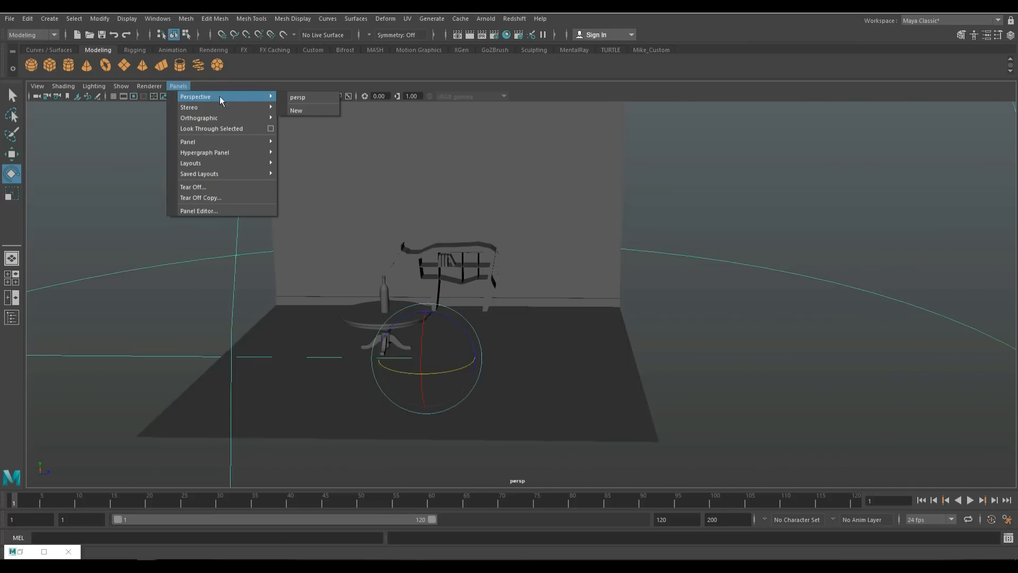
mouse_move(297, 96)
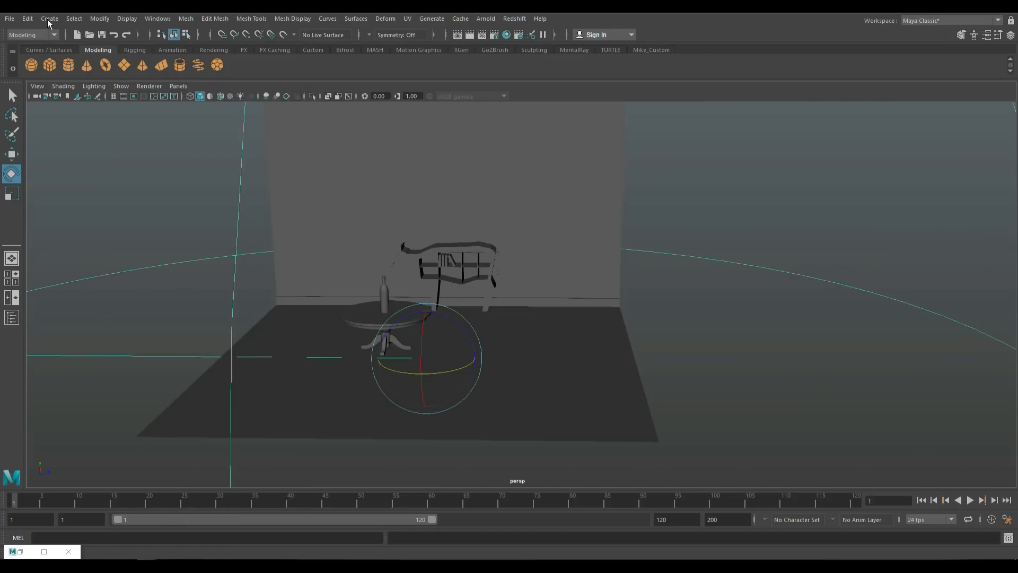
click(50, 18)
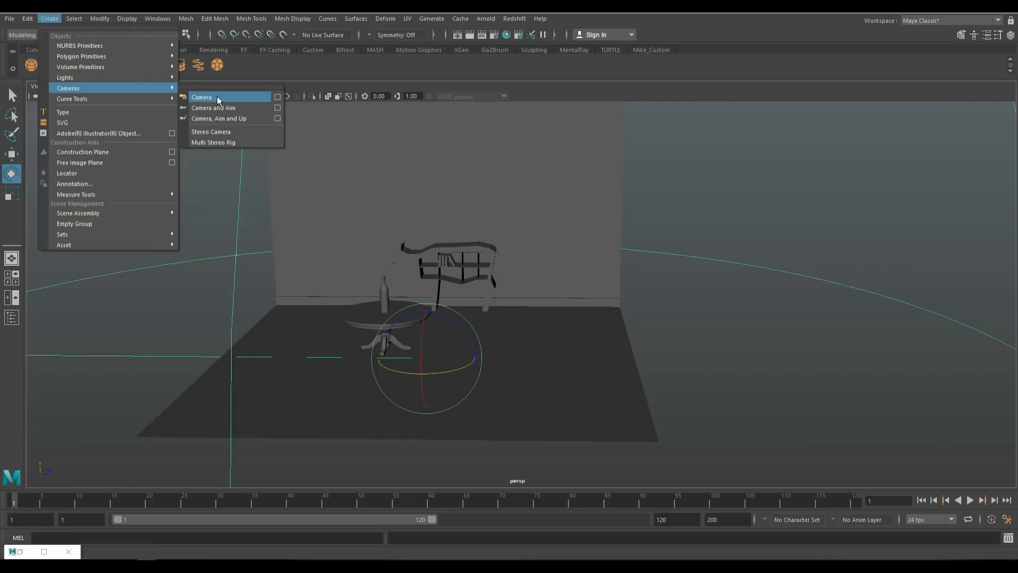
mouse_move(237, 99)
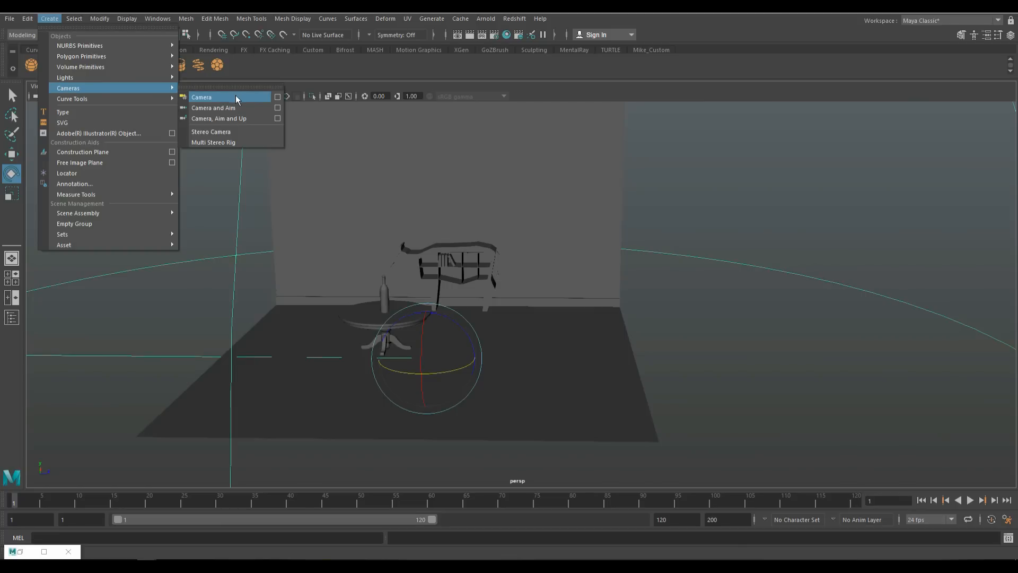
mouse_move(248, 107)
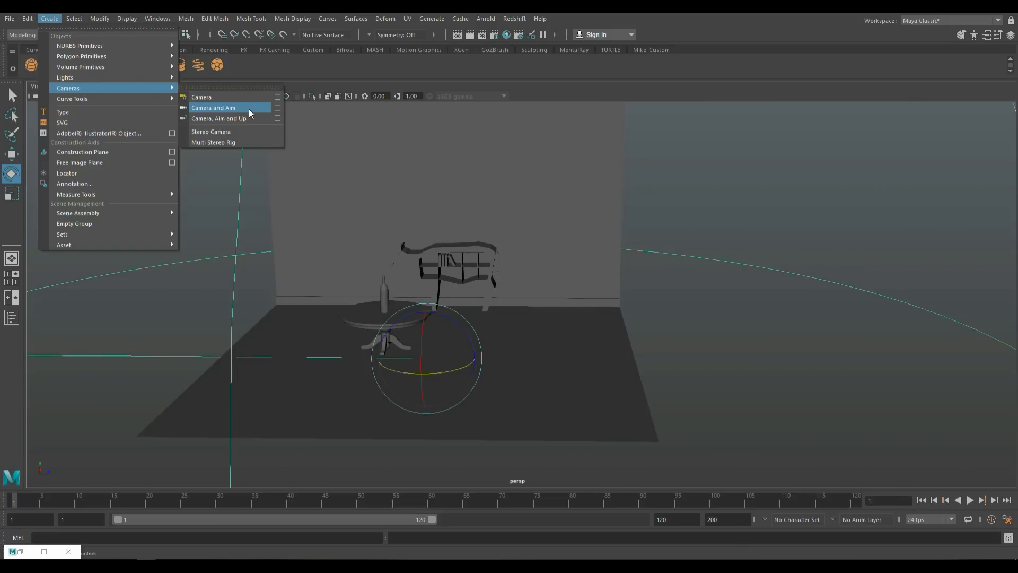
mouse_move(255, 119)
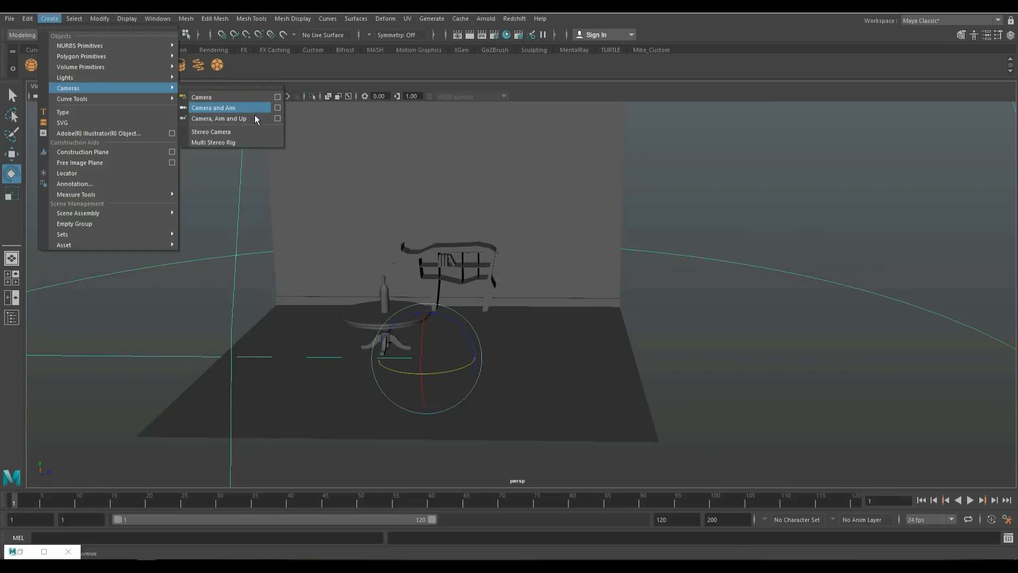
mouse_move(256, 132)
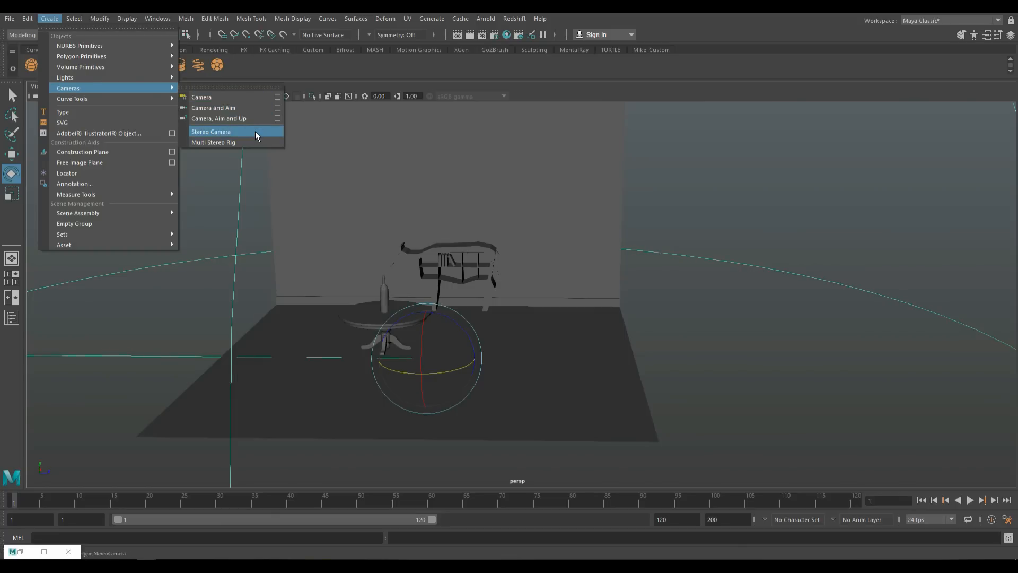
mouse_move(255, 143)
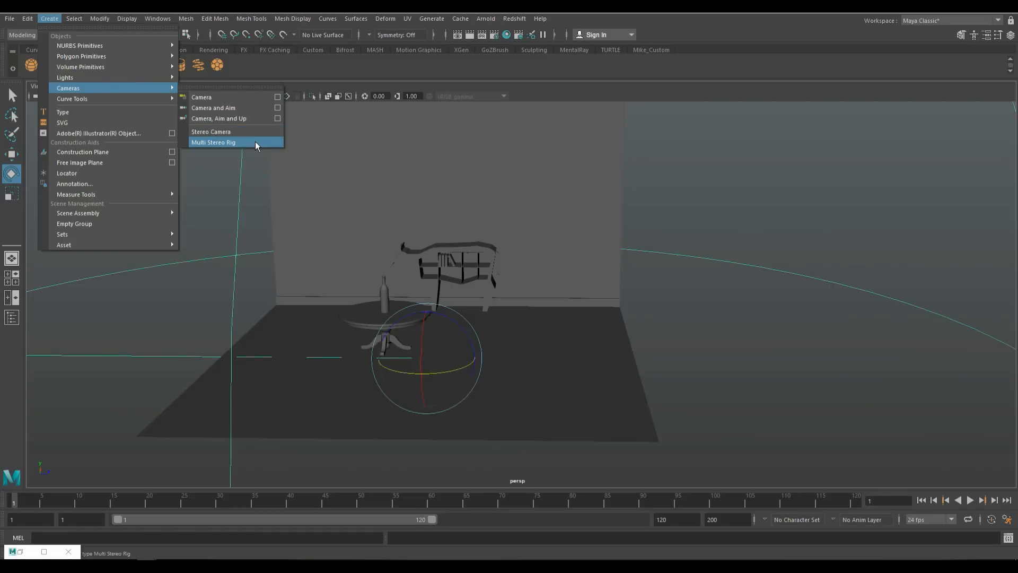
mouse_move(258, 147)
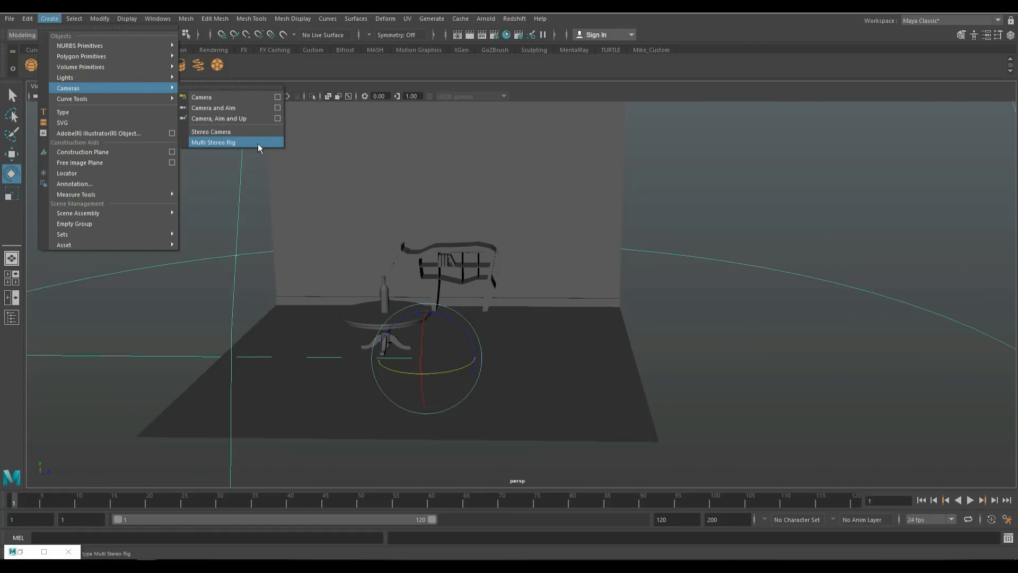
mouse_move(259, 141)
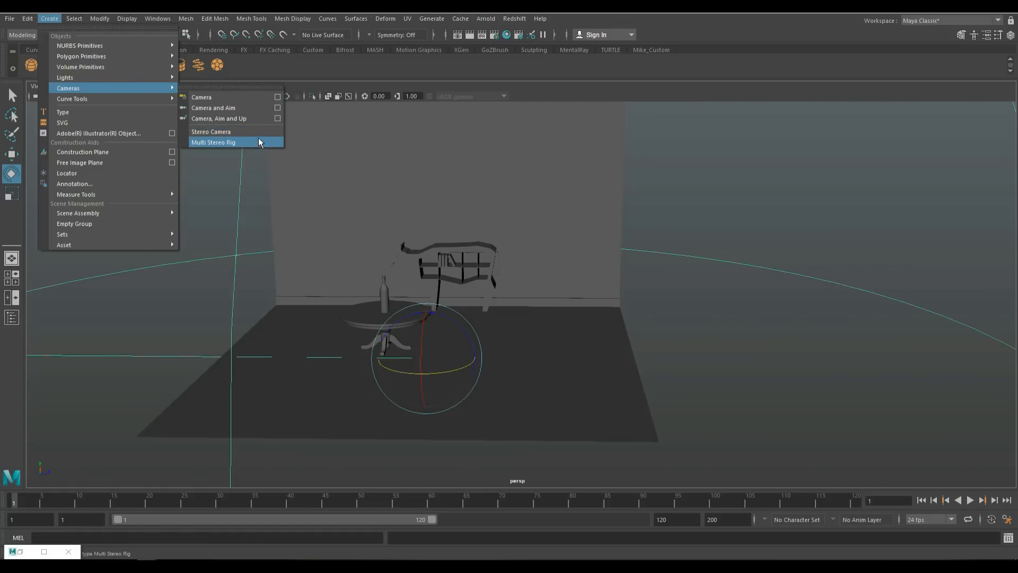
mouse_move(247, 107)
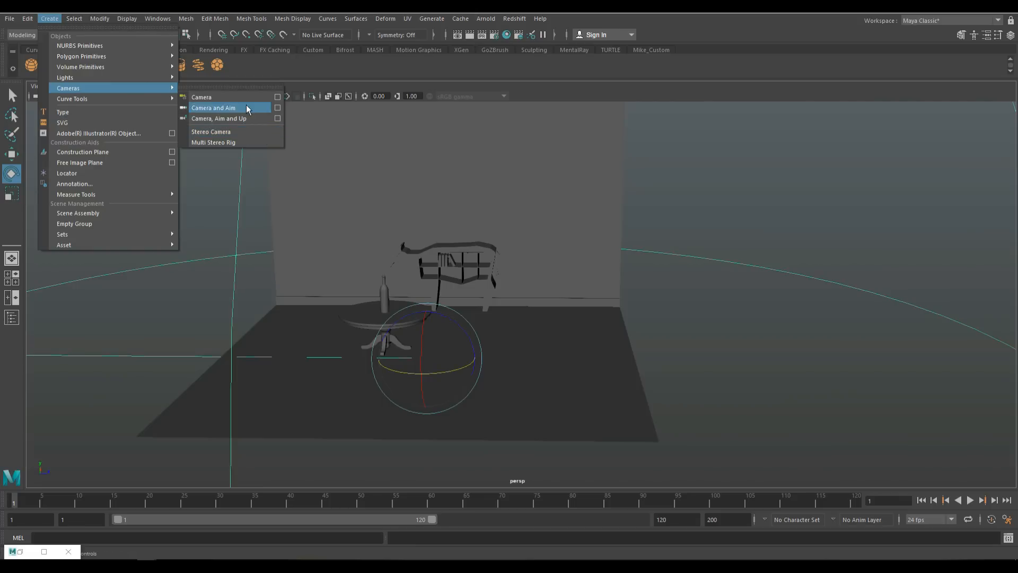
mouse_move(202, 96)
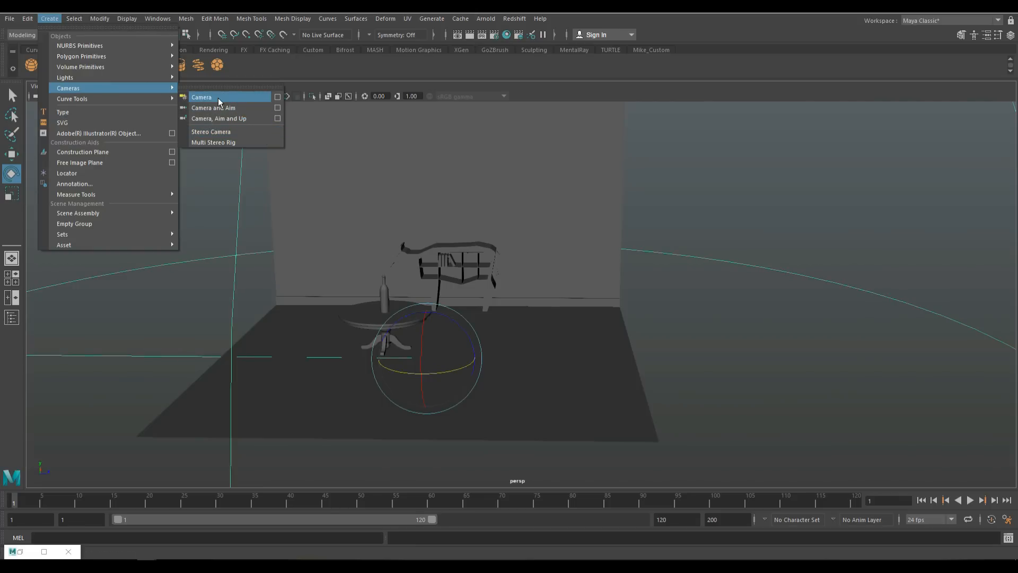
mouse_move(213, 107)
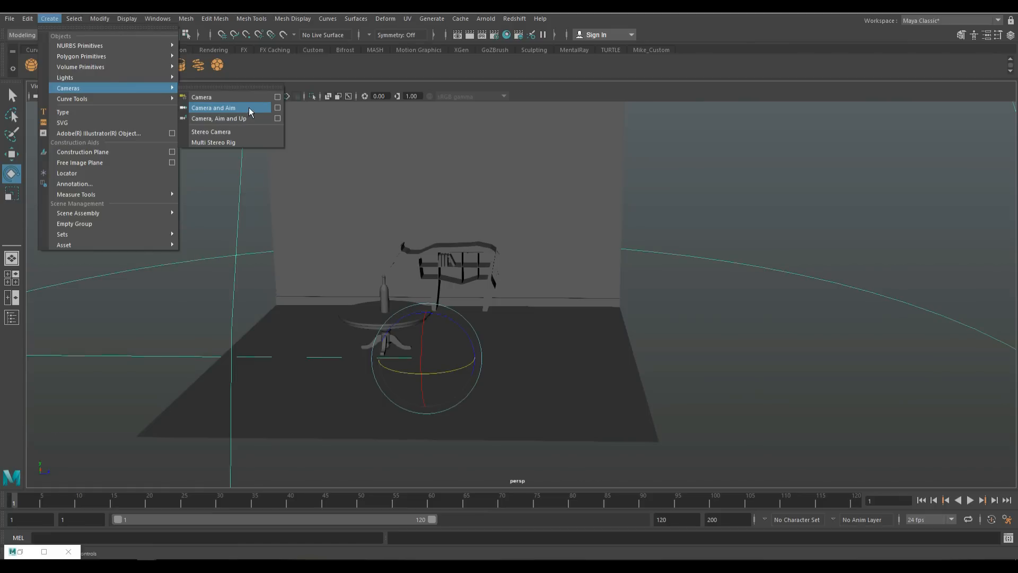
mouse_move(253, 121)
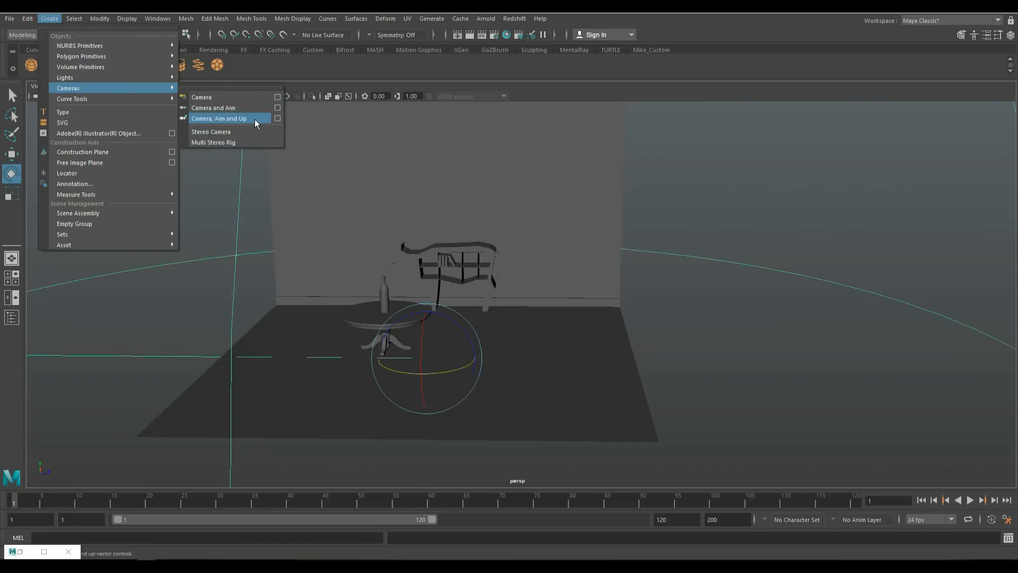
mouse_move(213, 97)
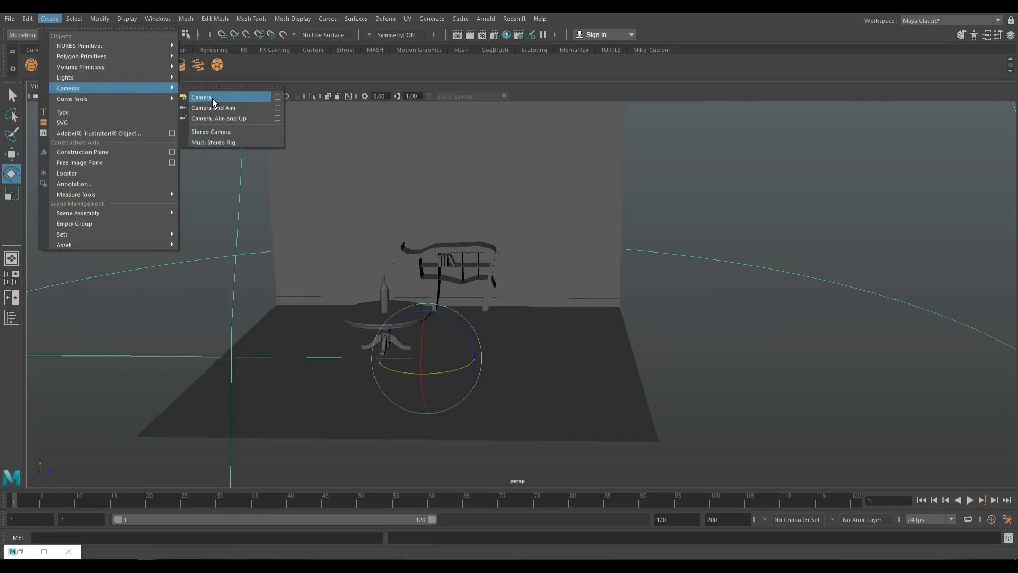
Add a new camera, then rotate and move it beside the table facing the bottle.
click(201, 97)
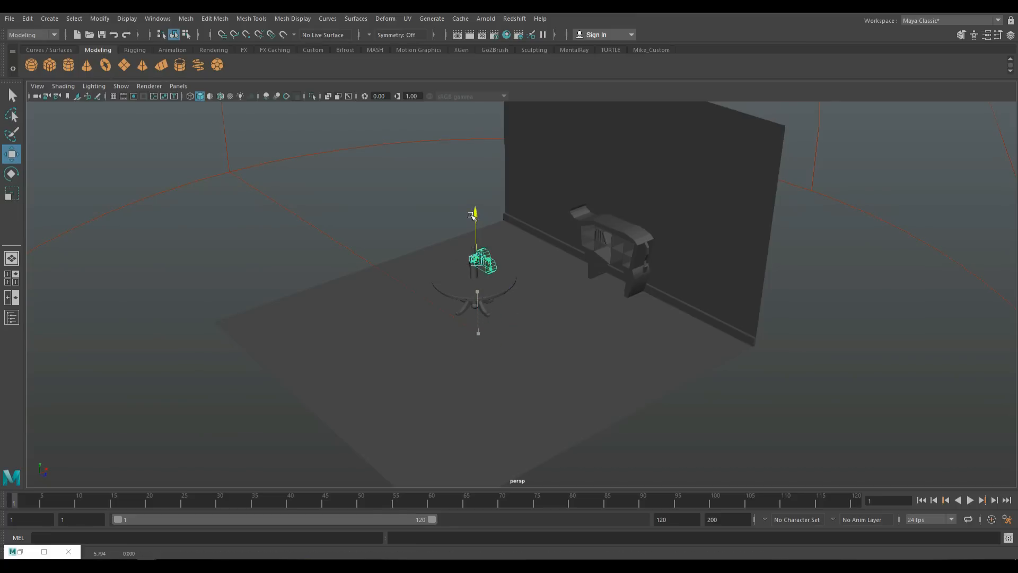
click(11, 173)
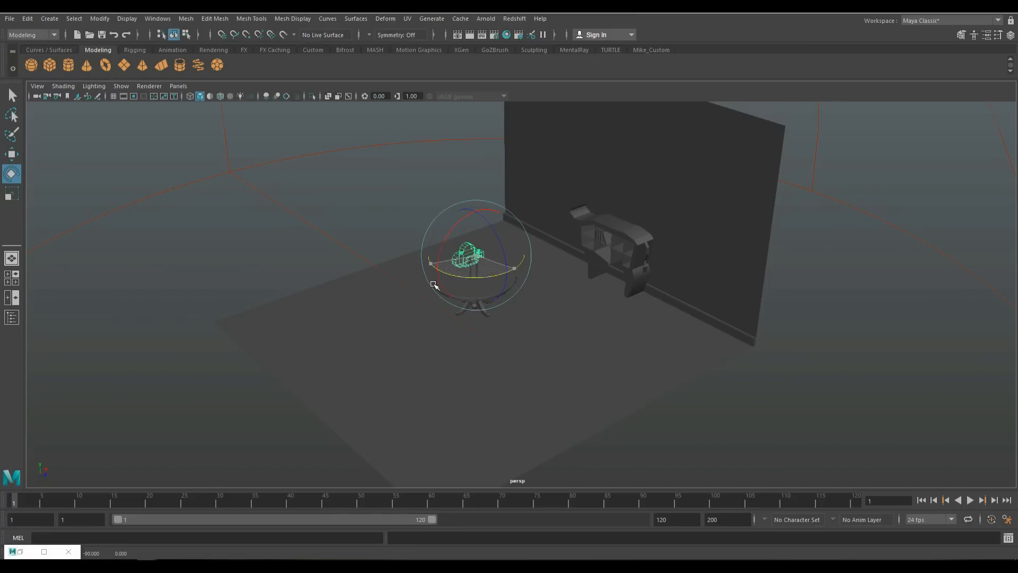
click(12, 154)
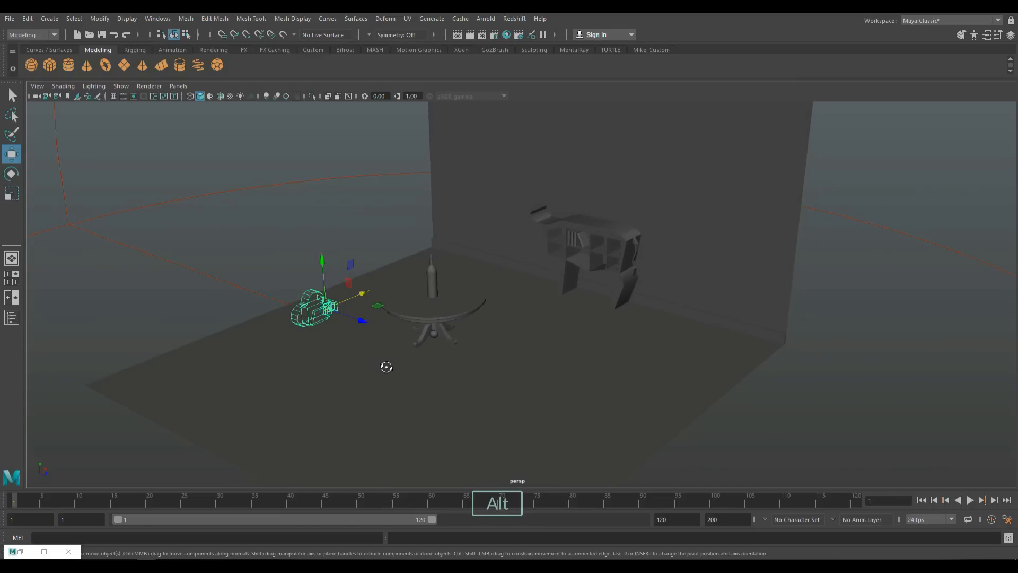
Look through camera1 in the viewport, framing the bottle and shelves behind it.
click(178, 86)
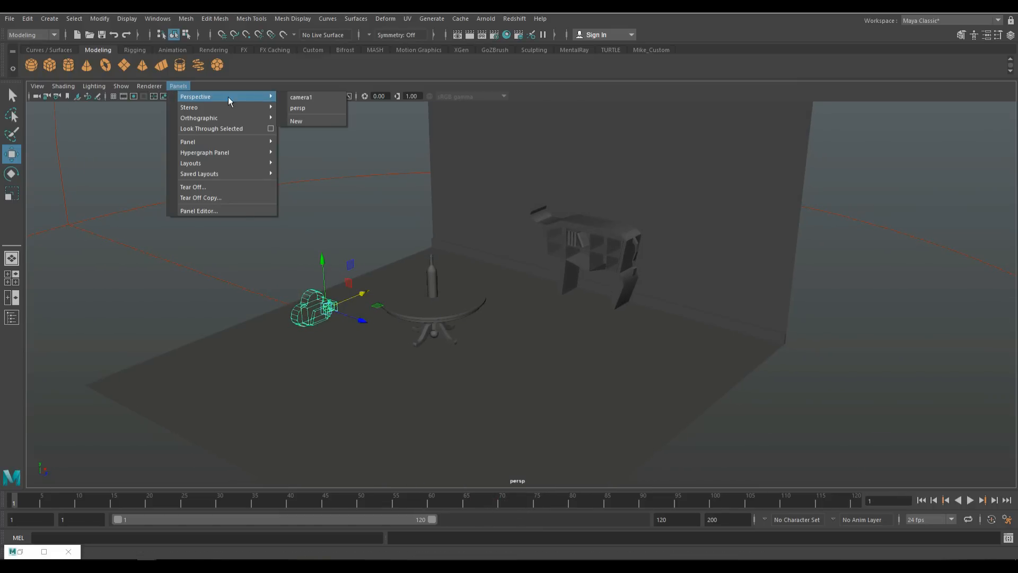
mouse_move(301, 97)
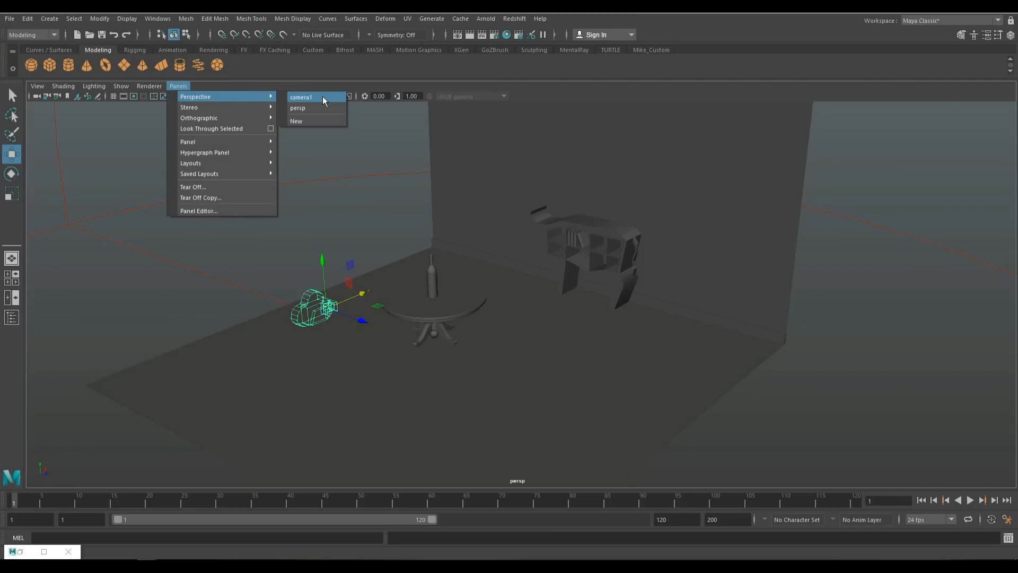
click(300, 97)
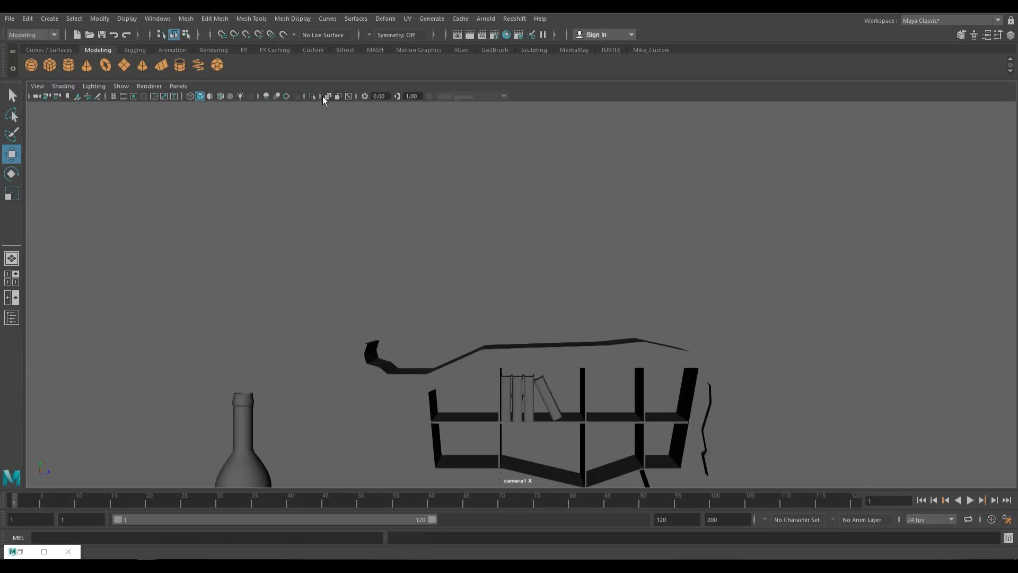
mouse_move(446, 279)
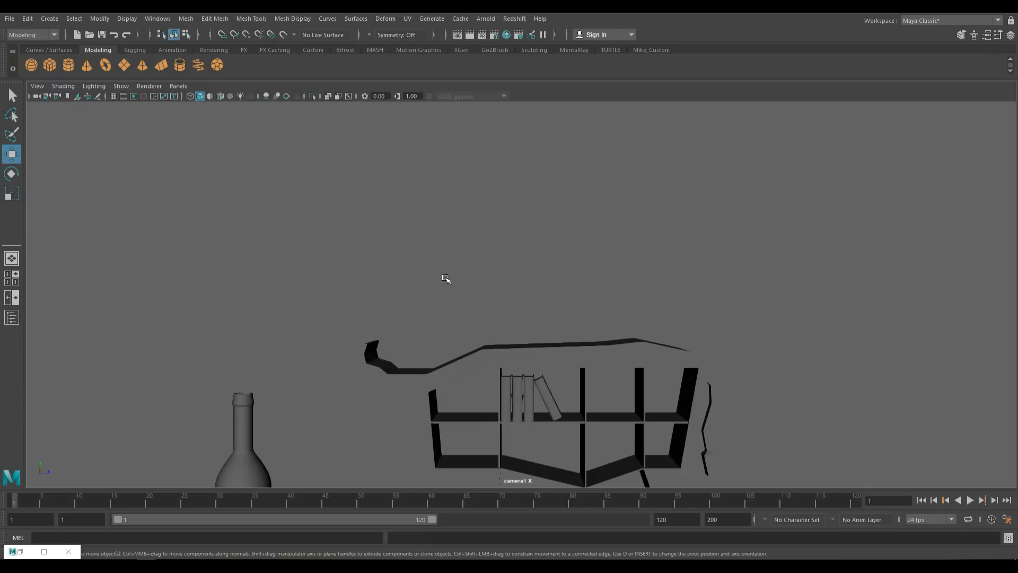
mouse_move(664, 267)
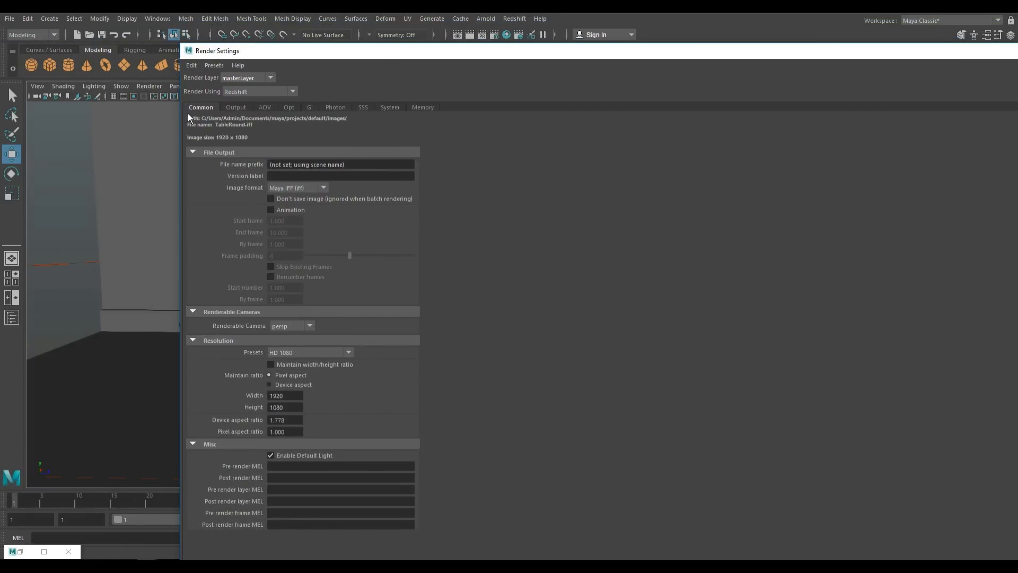
mouse_move(271, 362)
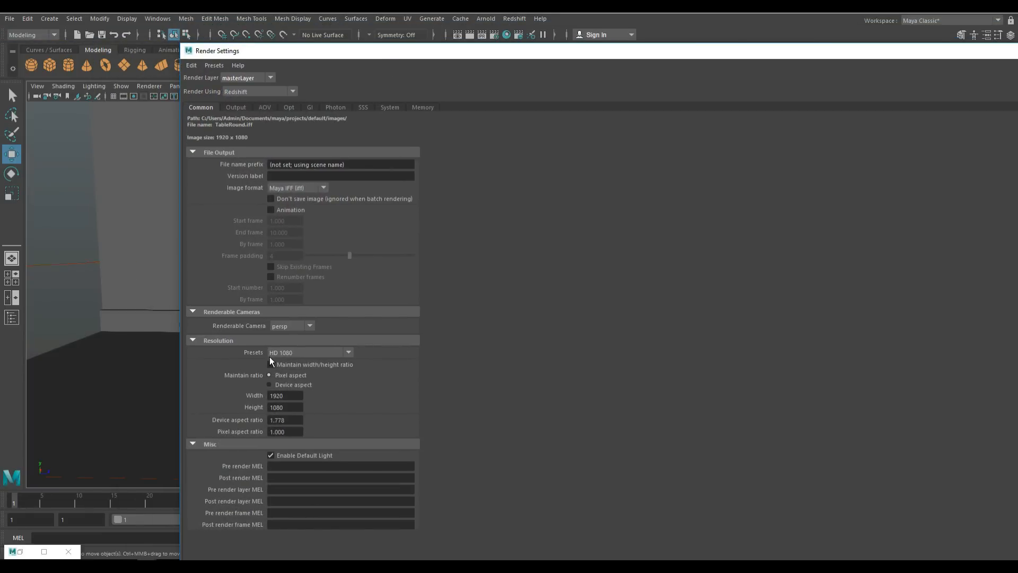
mouse_move(354, 358)
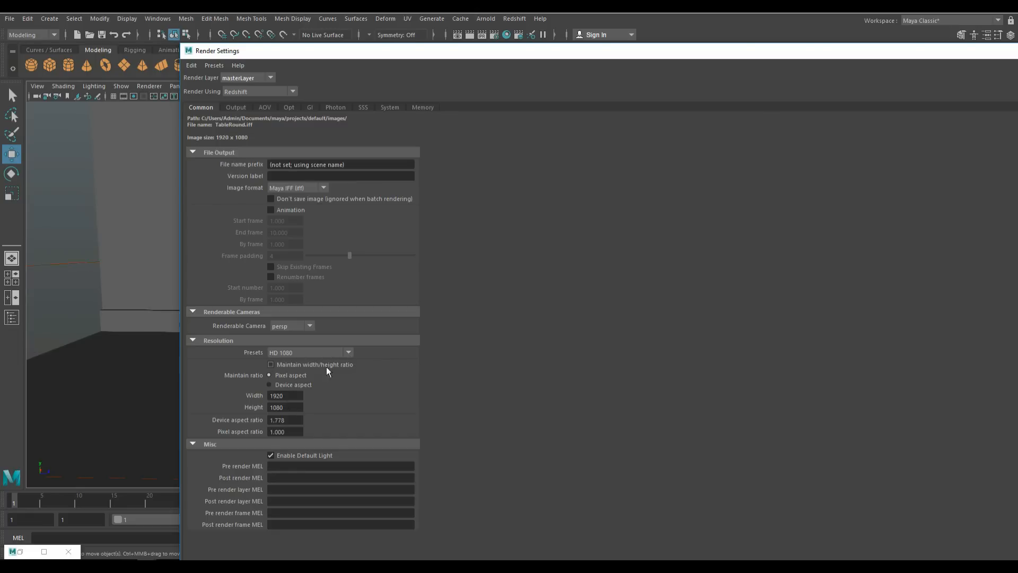
triple_click(285, 396)
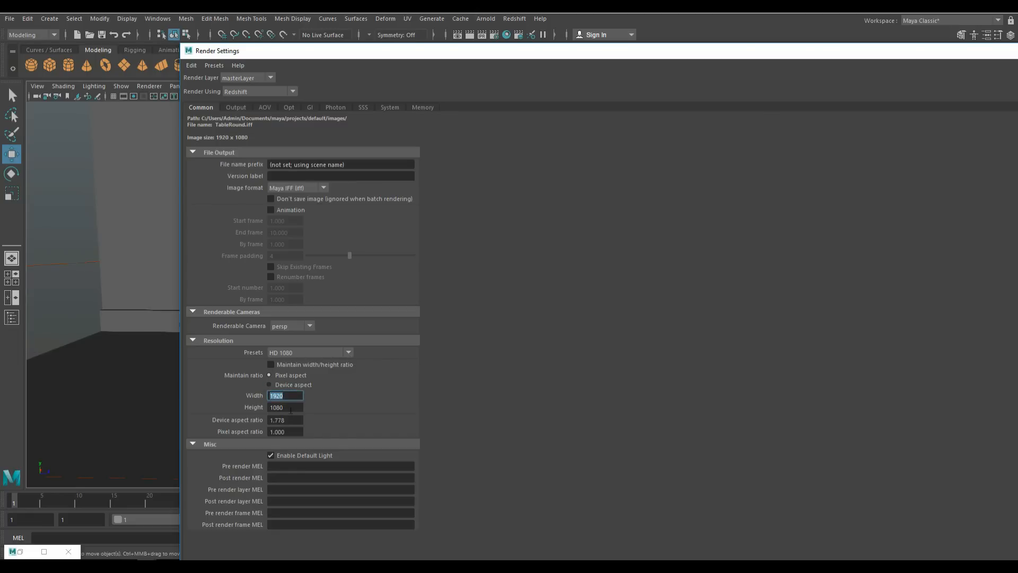
click(285, 407)
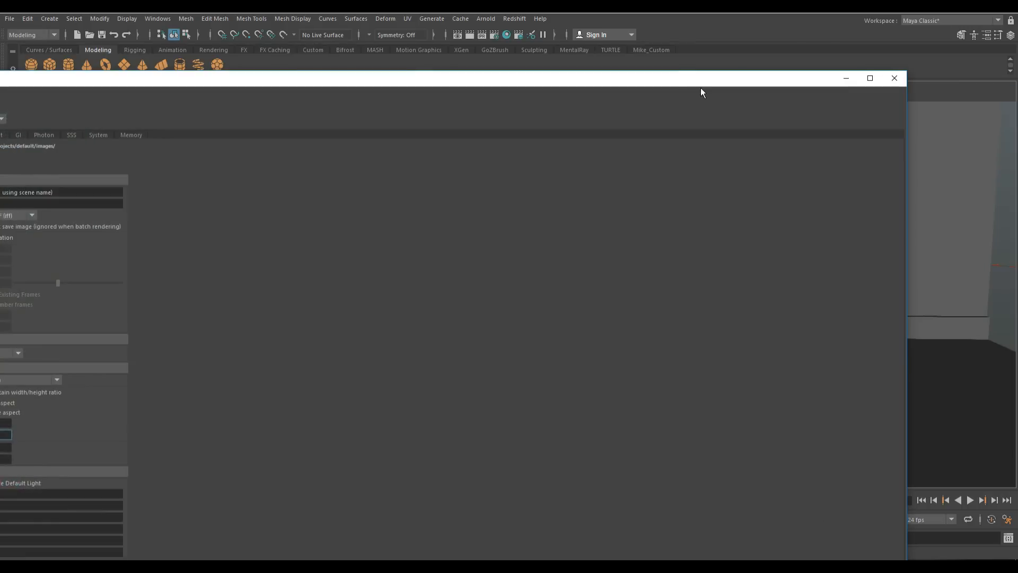
Close Render Settings and turn on the film gate in the camera1 view.
click(894, 78)
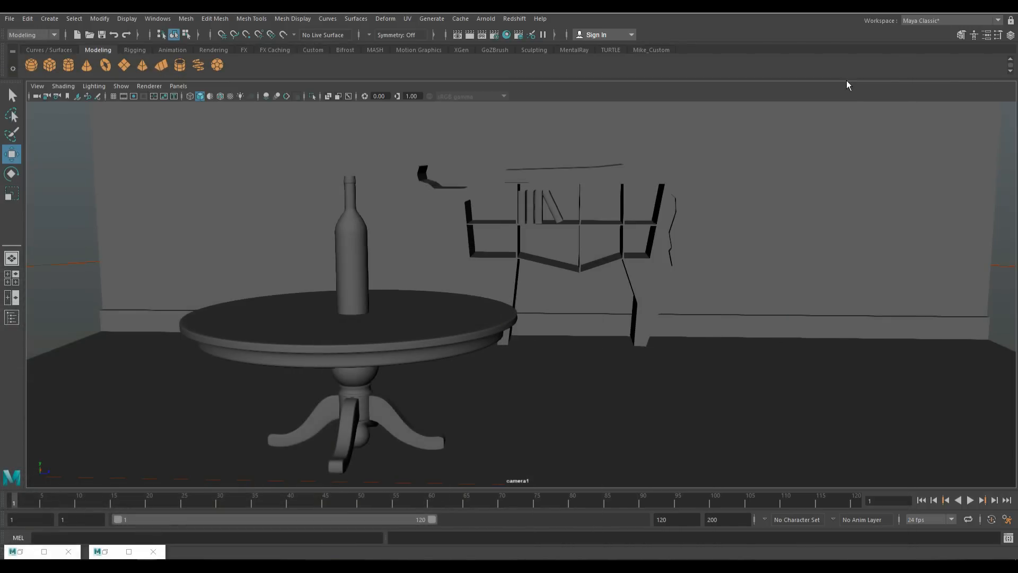
mouse_move(647, 384)
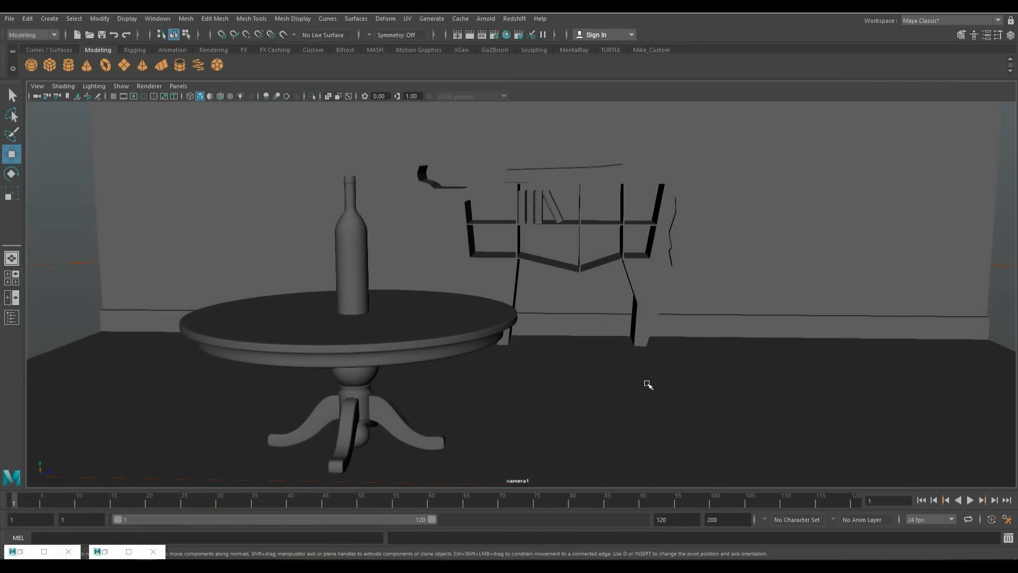
mouse_move(799, 327)
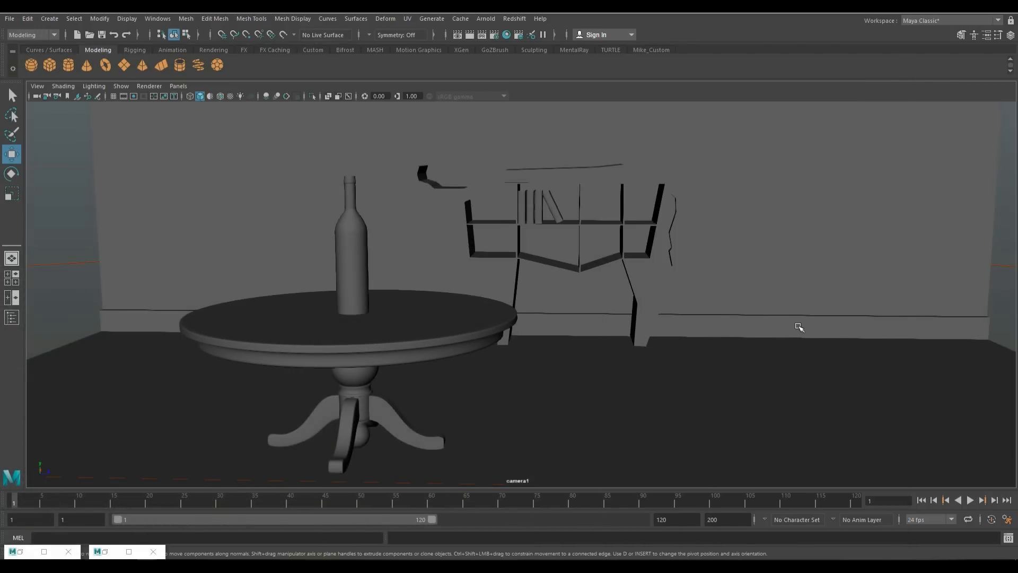
mouse_move(801, 272)
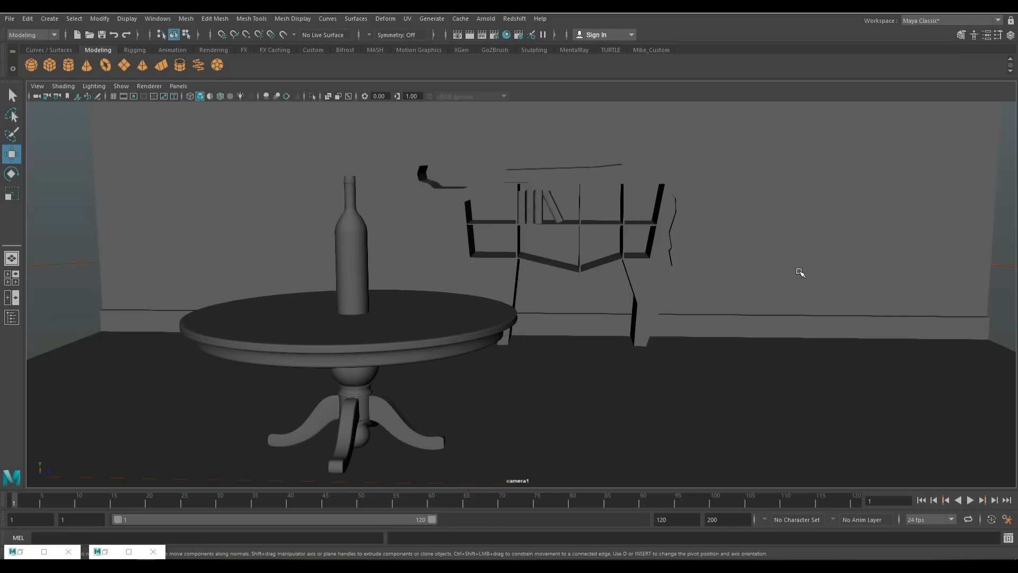
mouse_move(742, 162)
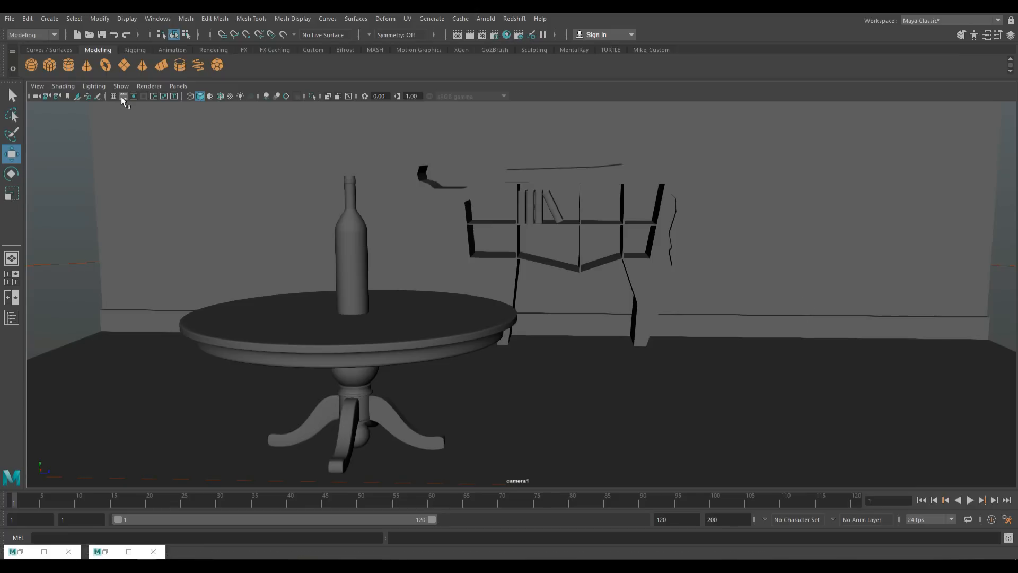
mouse_move(123, 96)
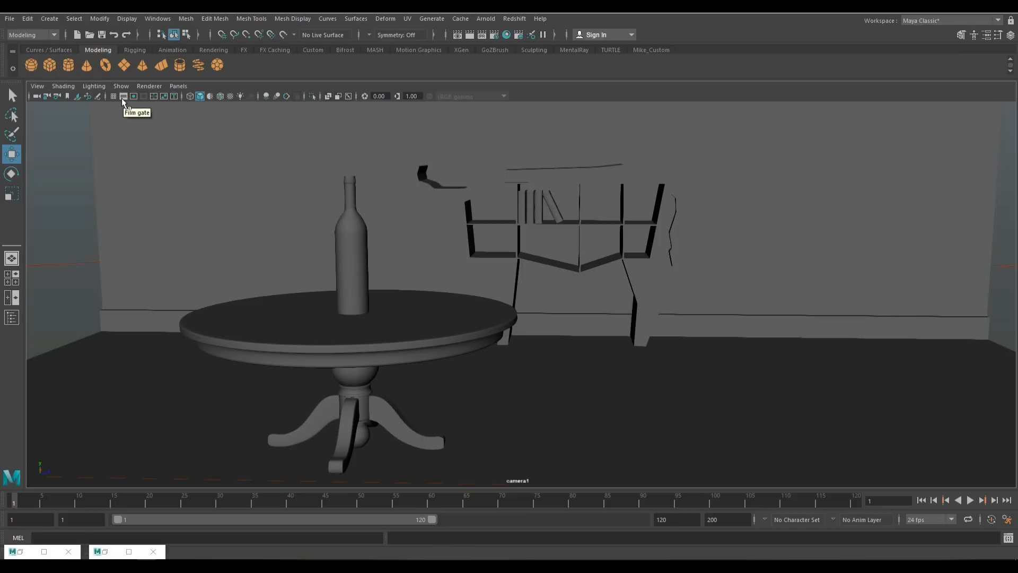
click(124, 96)
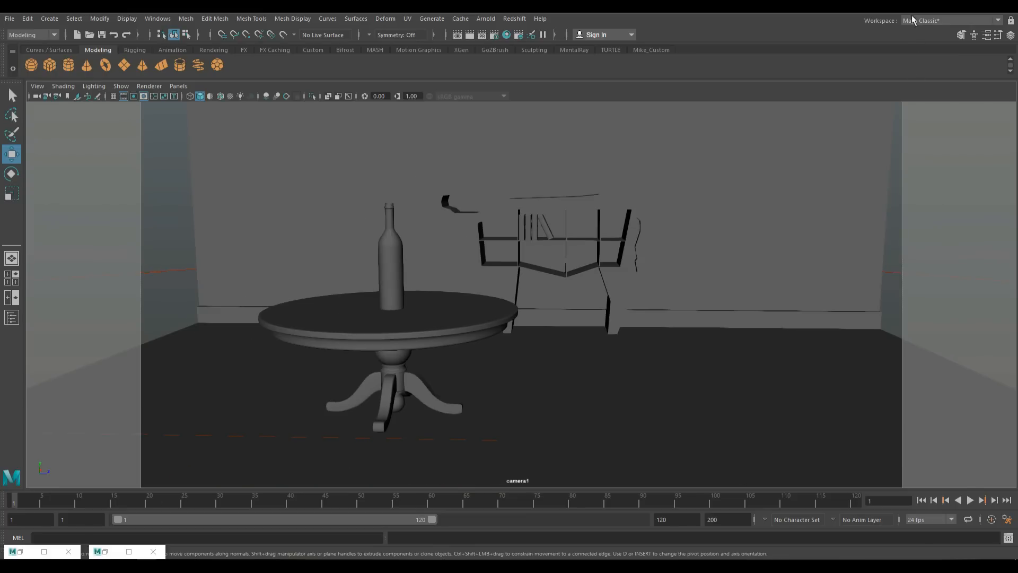
mouse_move(401, 376)
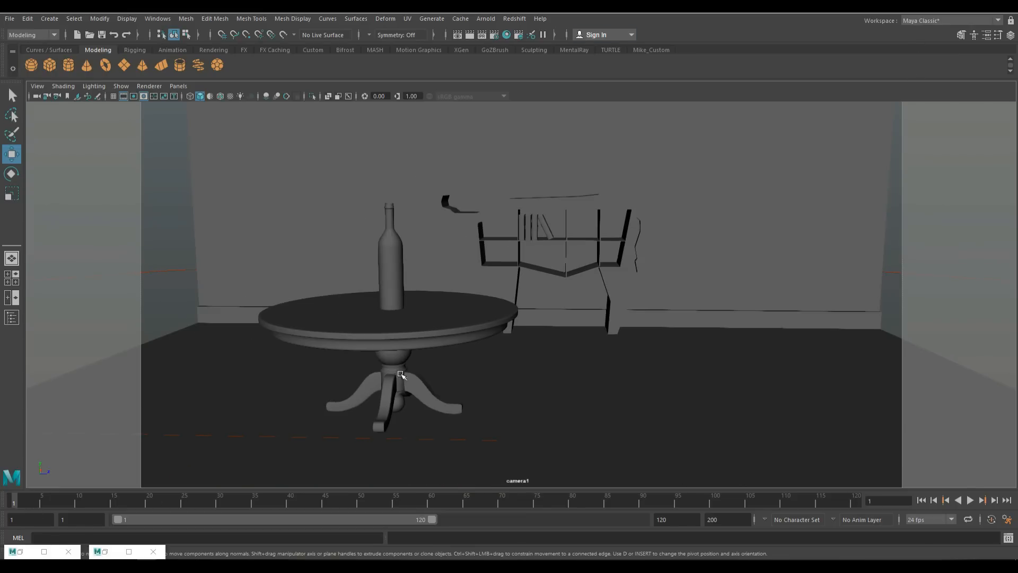
mouse_move(584, 396)
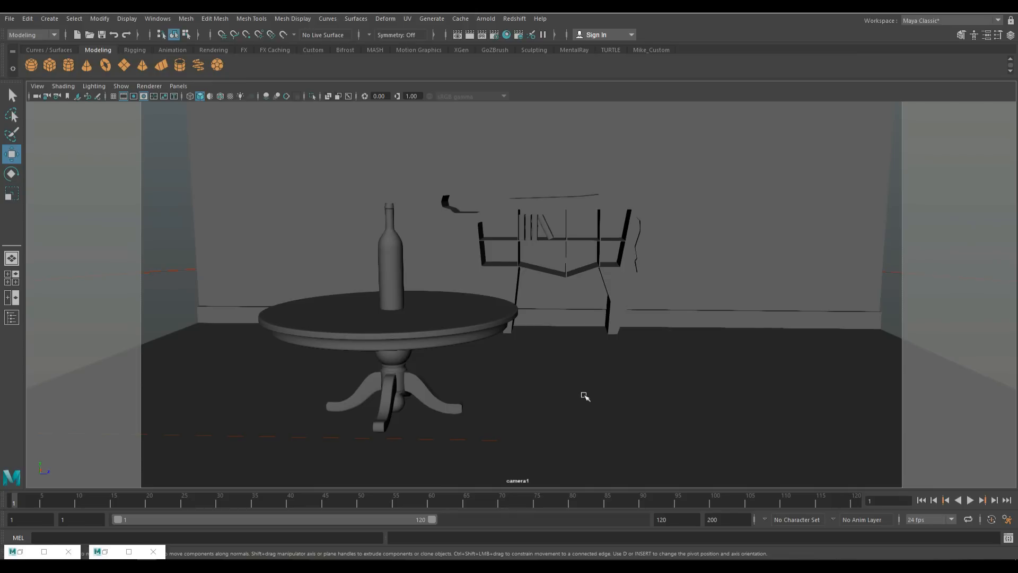
mouse_move(645, 400)
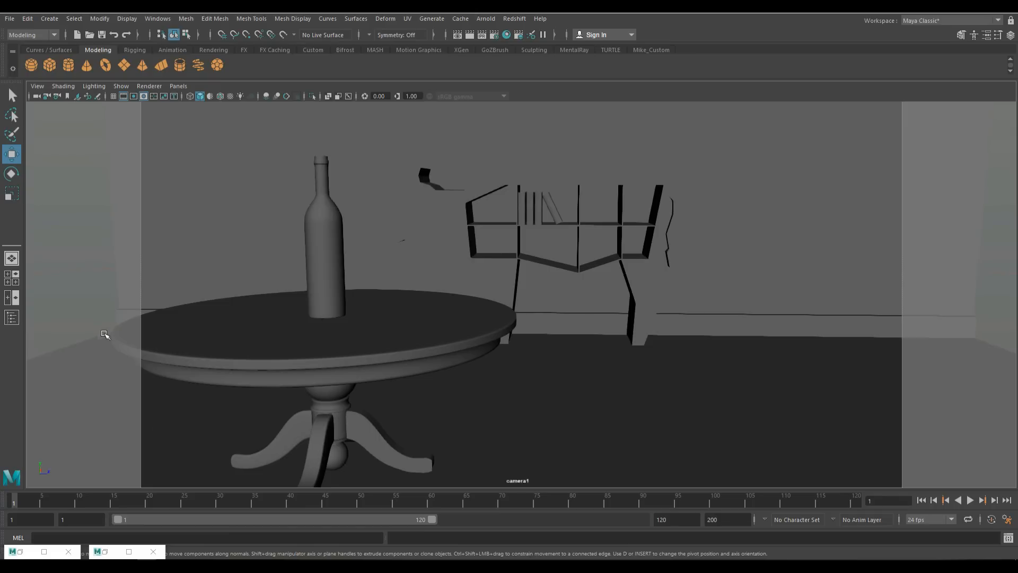
mouse_move(132, 335)
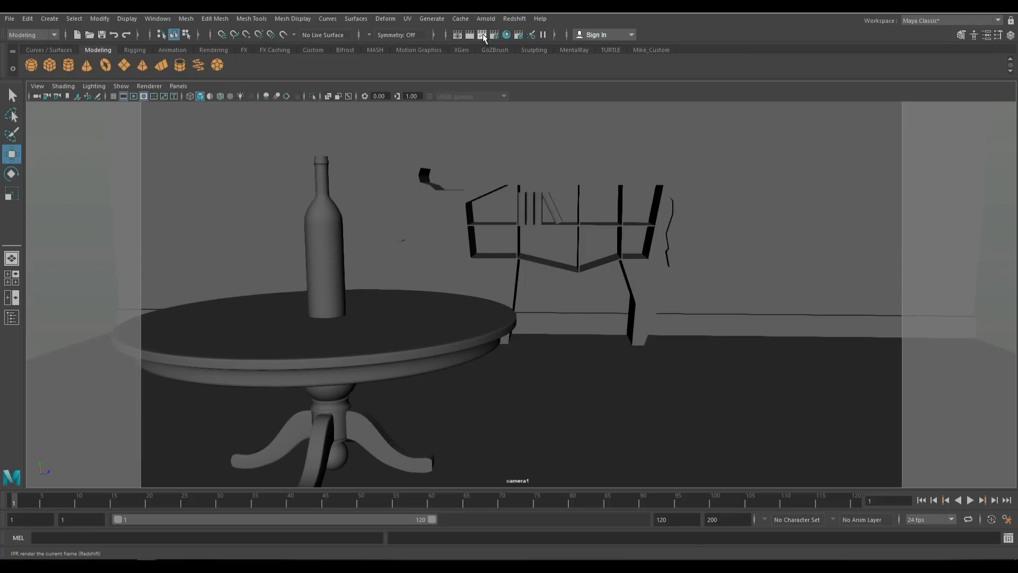
mouse_move(483, 35)
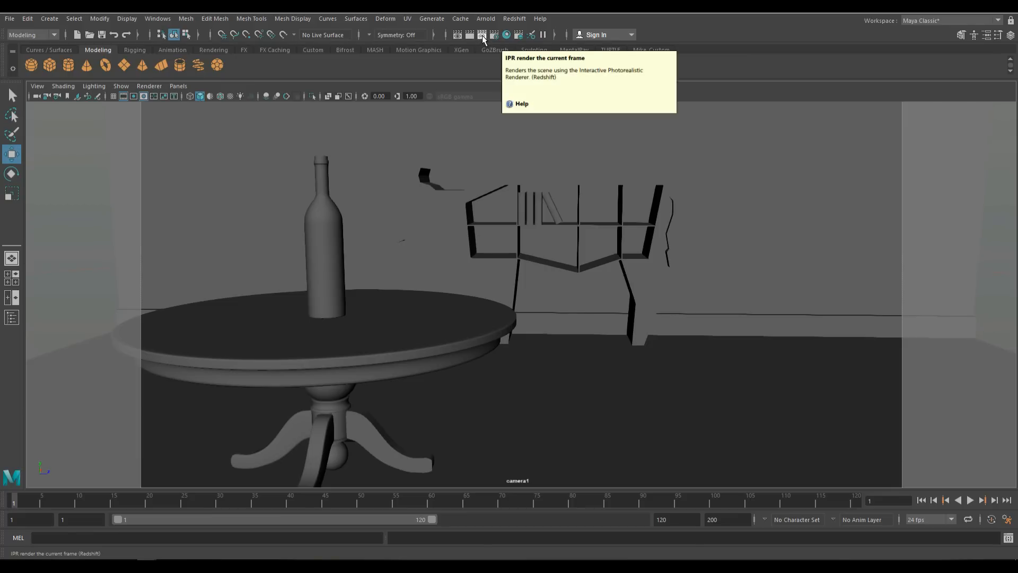
click(482, 35)
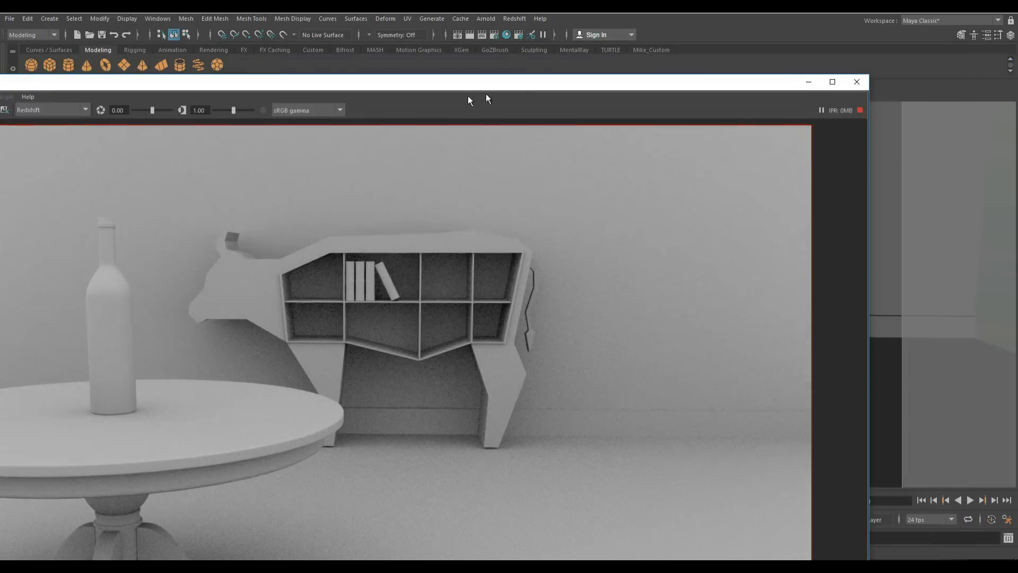
click(855, 82)
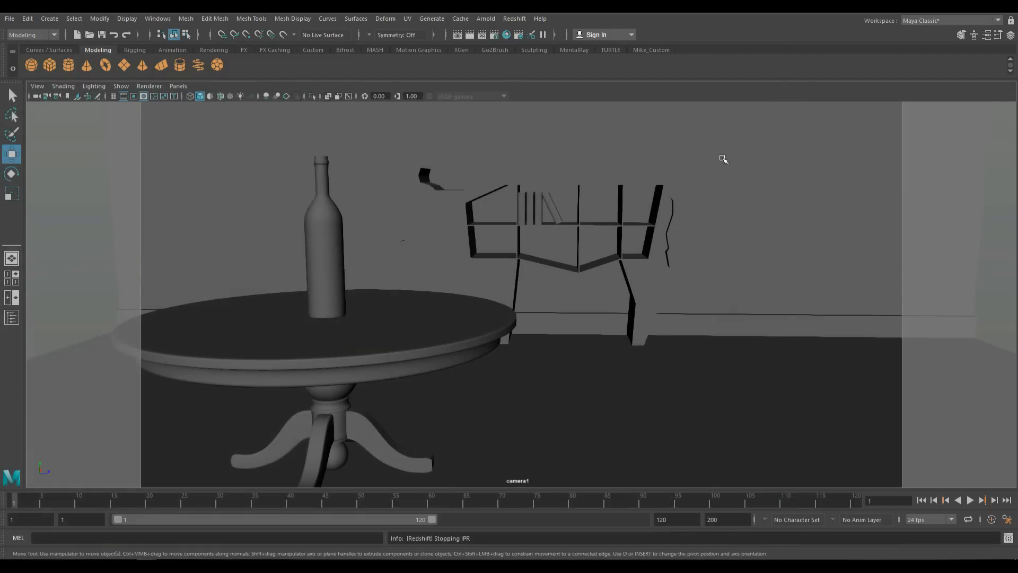
mouse_move(556, 393)
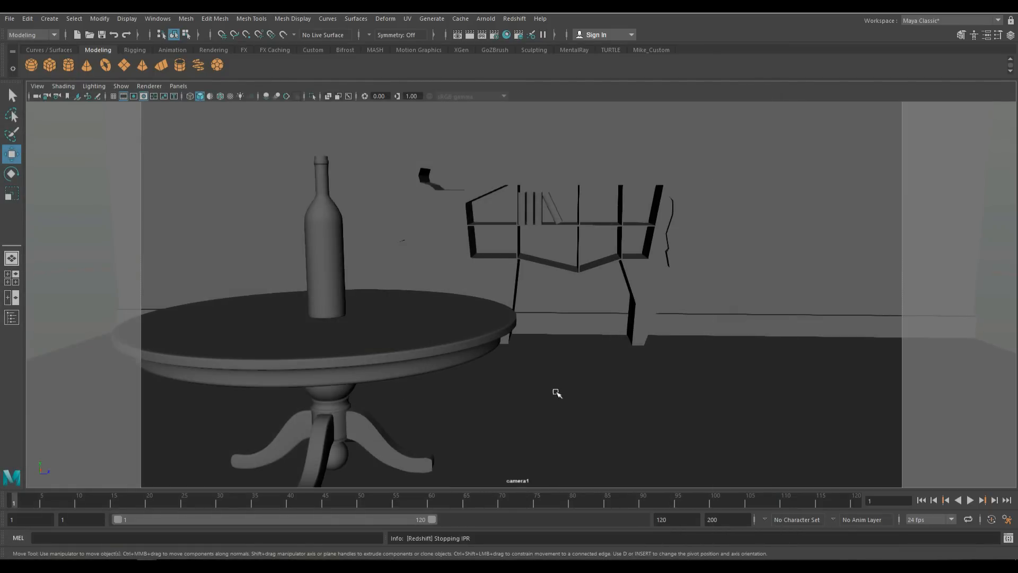
mouse_move(625, 390)
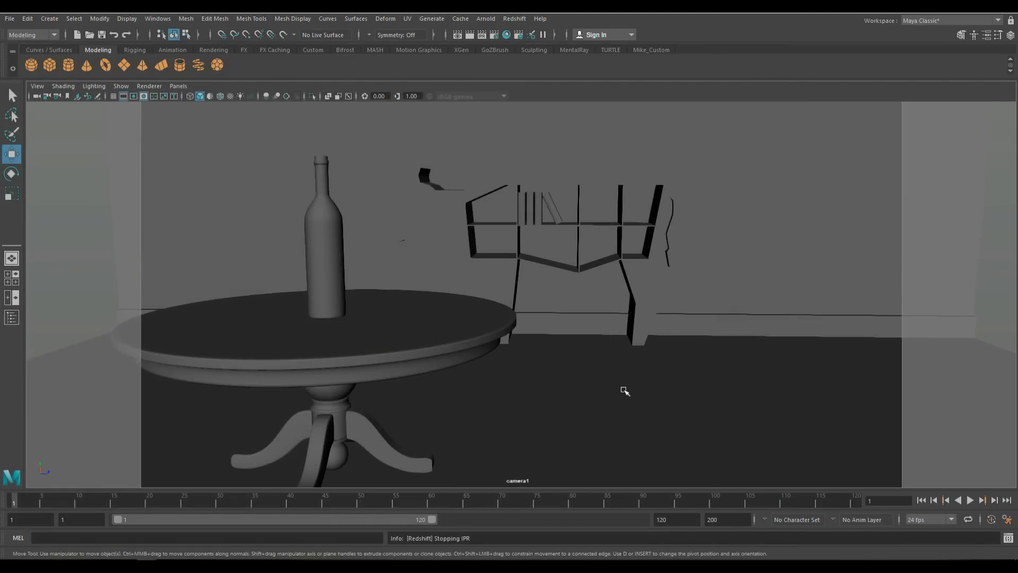
mouse_move(622, 384)
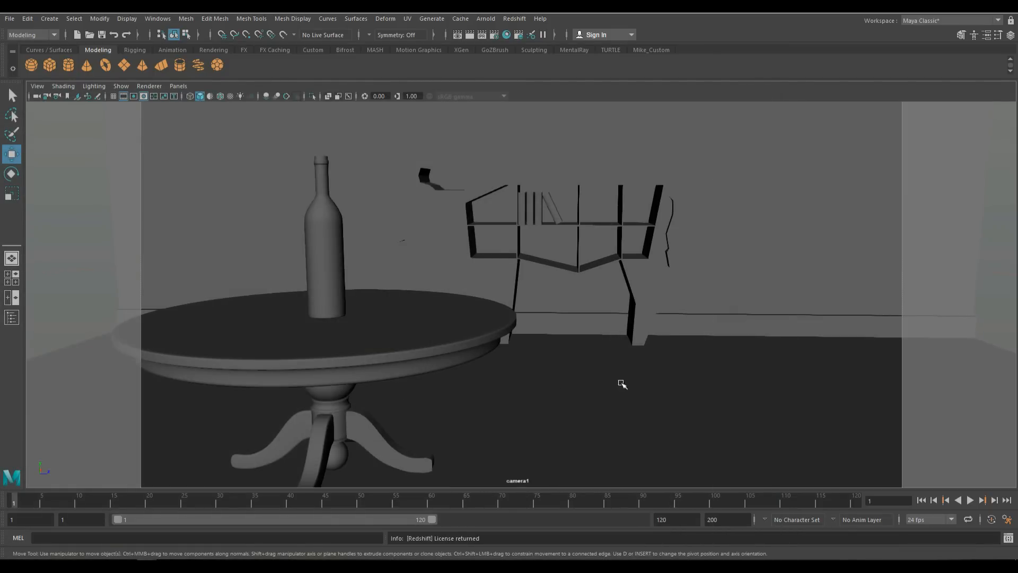
Save camera1's framing as bookmark Cam1_Bookmark, then restore that bookmarked view.
click(38, 86)
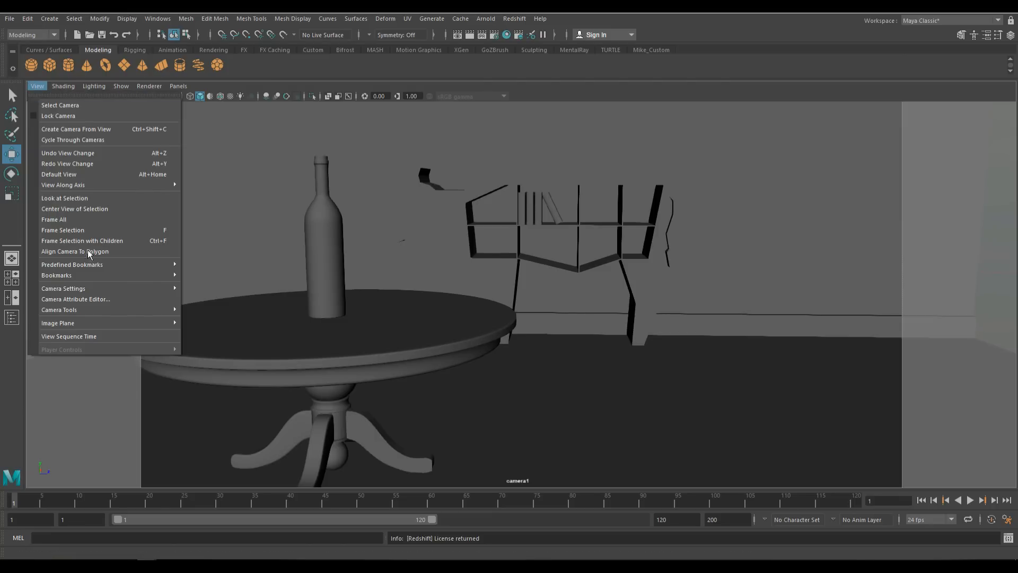
click(55, 275)
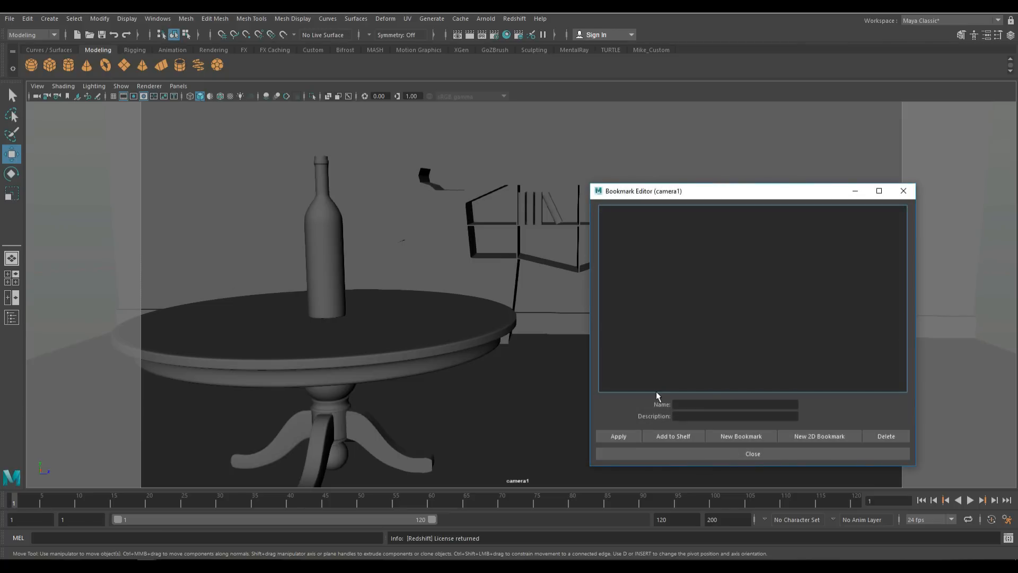
text(C)
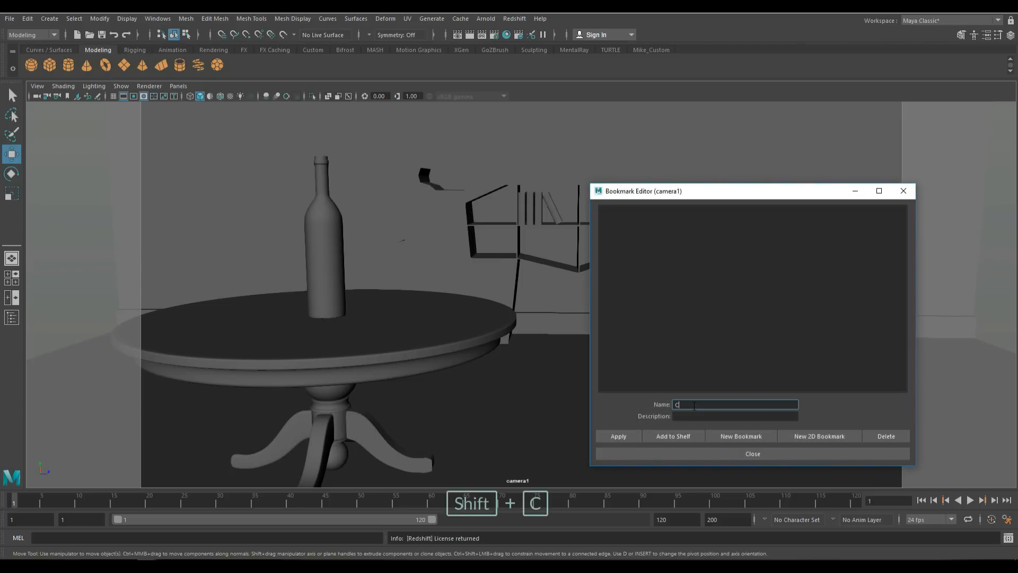
text(am1)
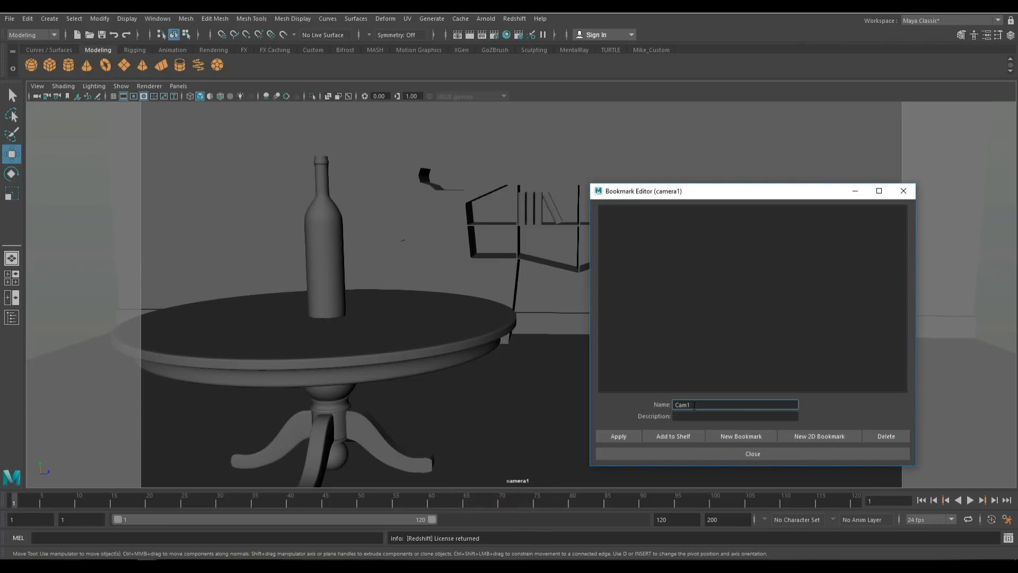
text(_Book)
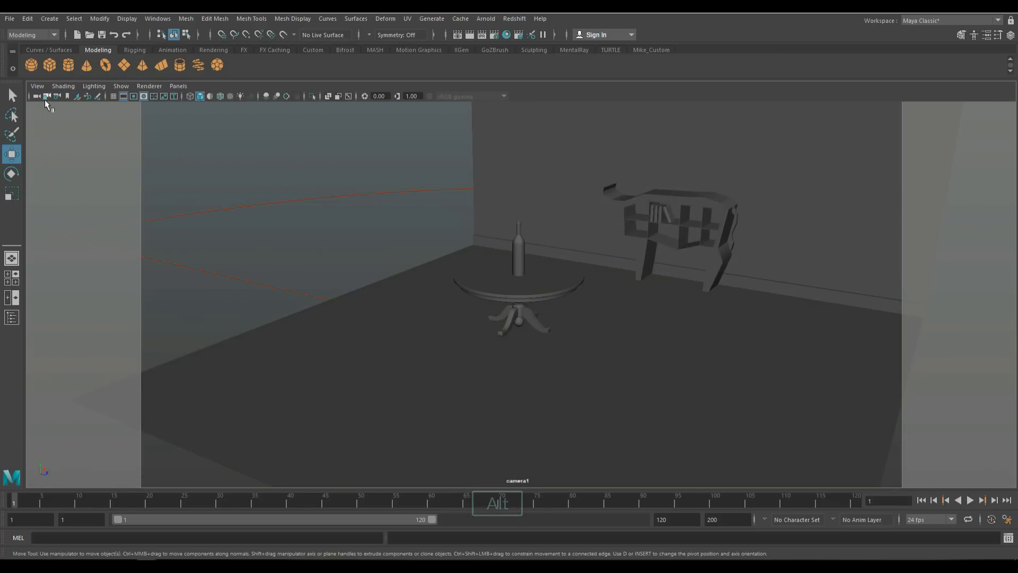
click(38, 86)
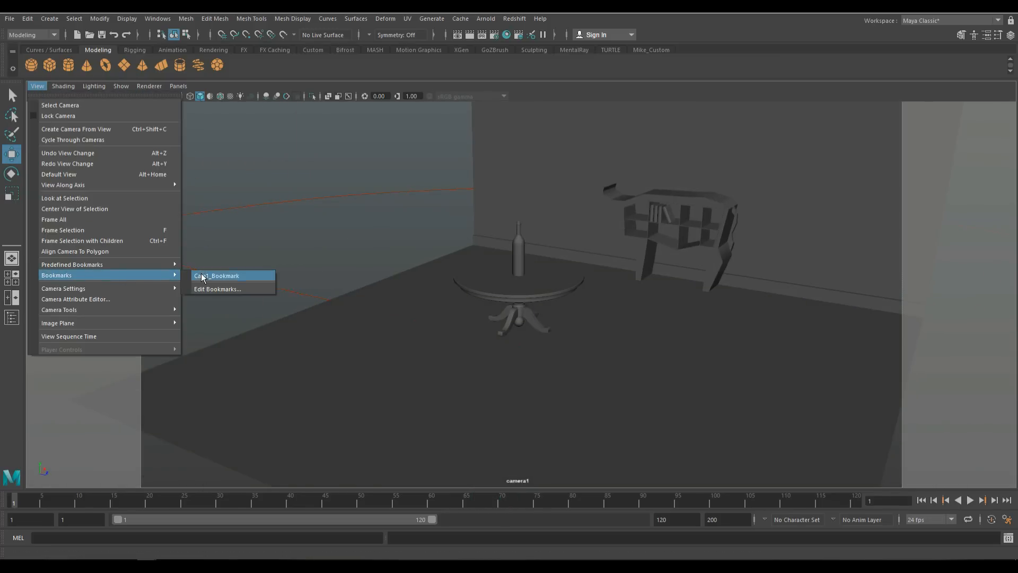
click(216, 275)
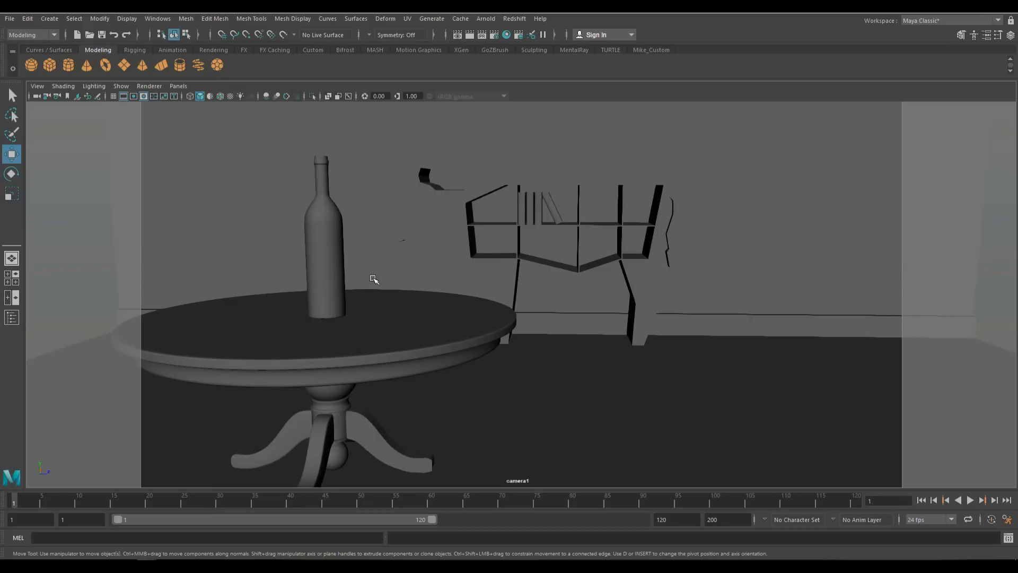
mouse_move(927, 63)
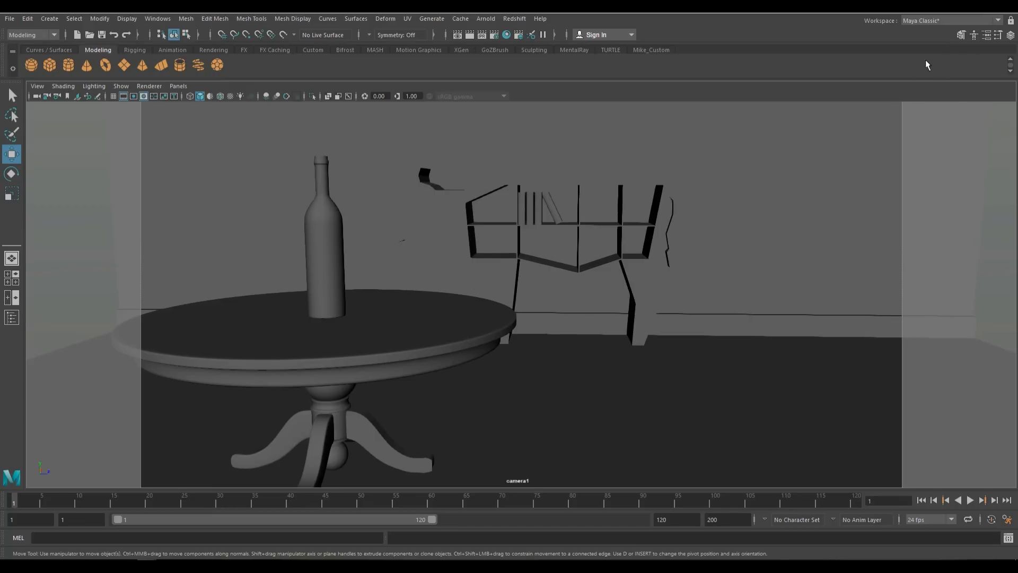
key(ctrl+a)
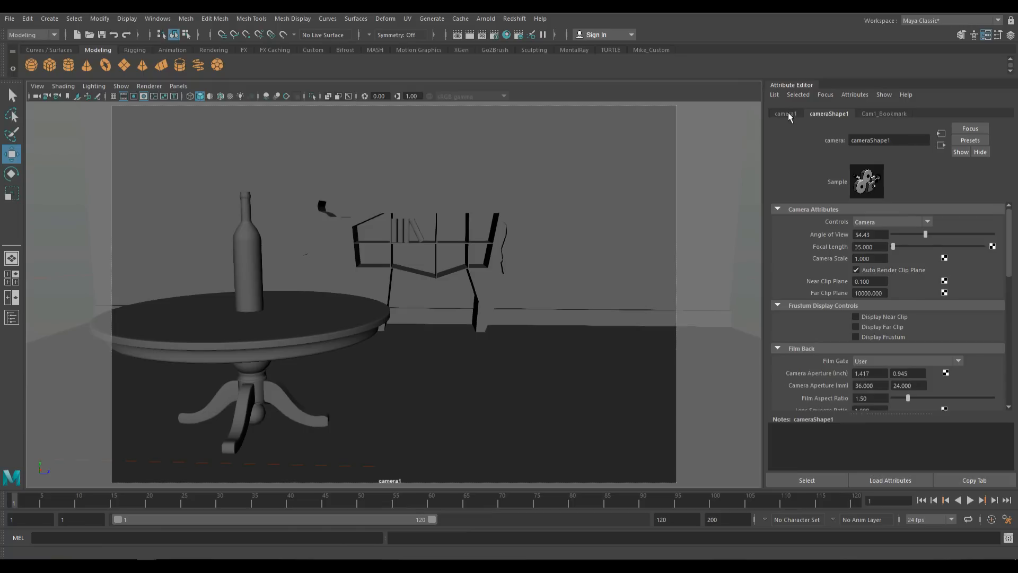
click(785, 114)
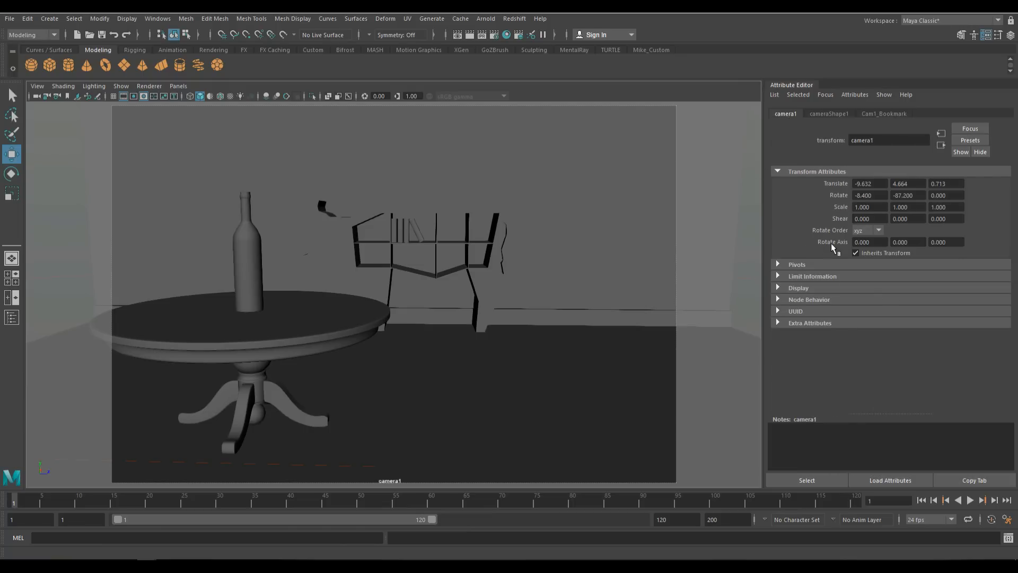
mouse_move(818, 192)
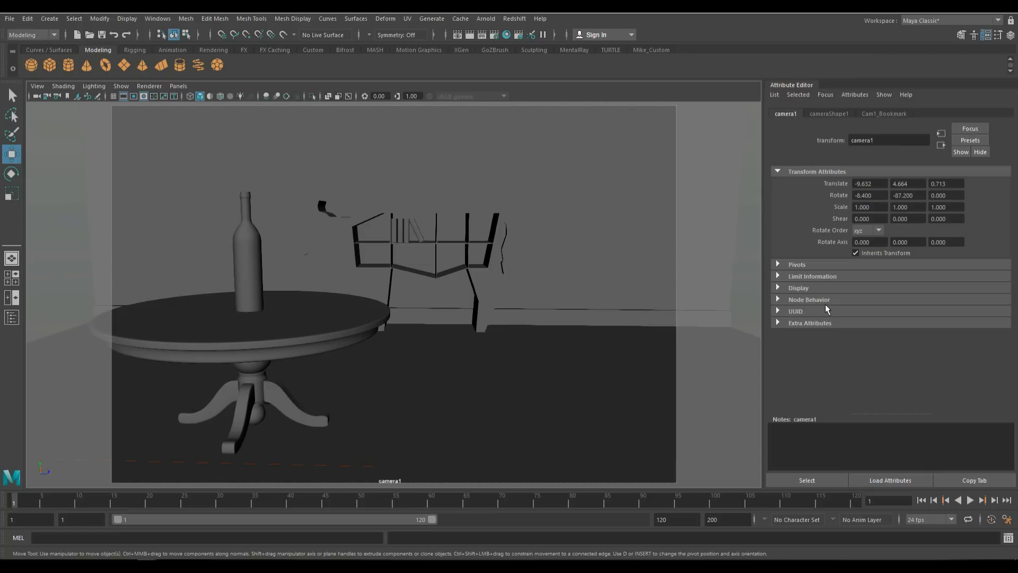
mouse_move(842, 117)
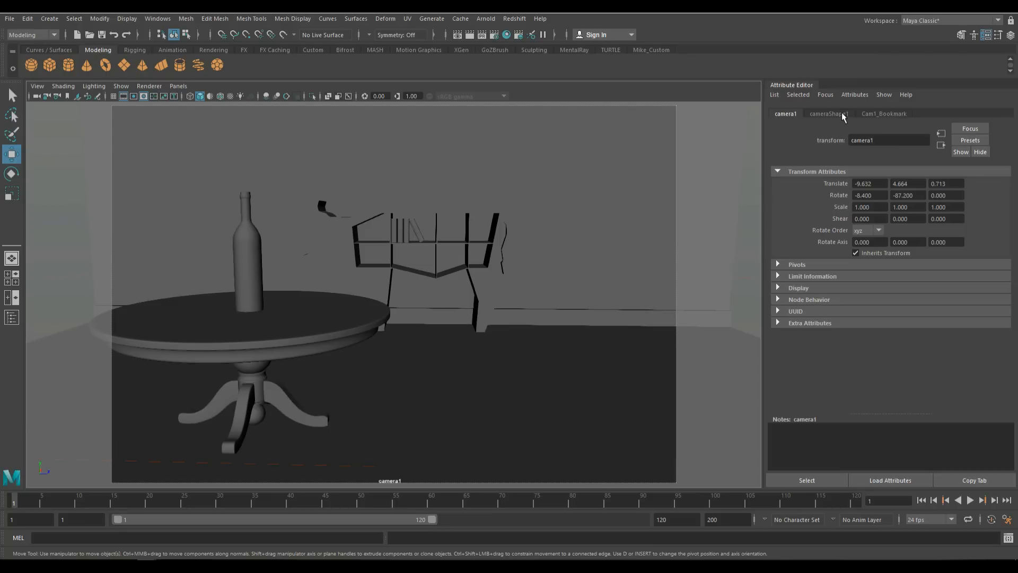
click(828, 113)
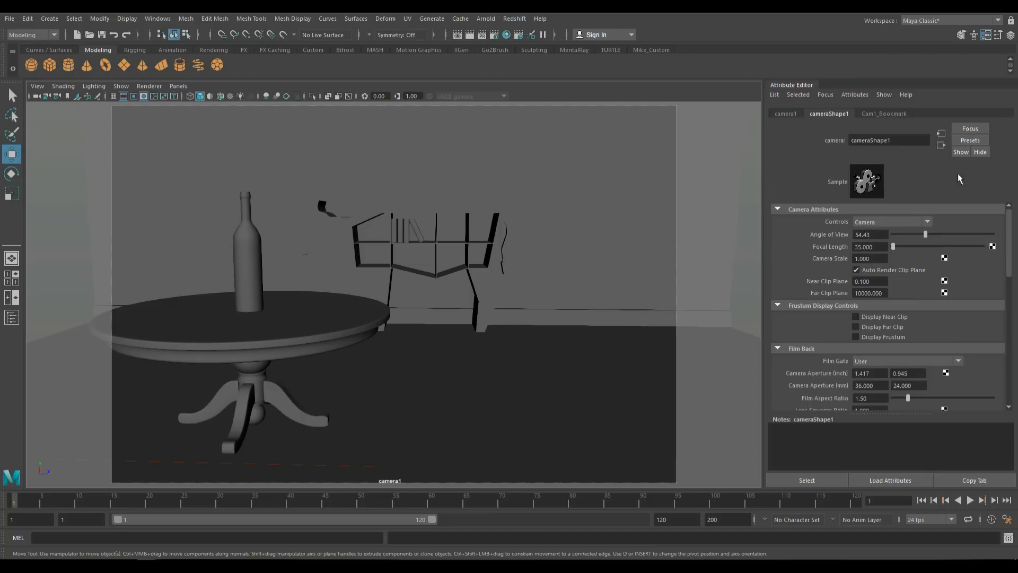
mouse_move(910, 196)
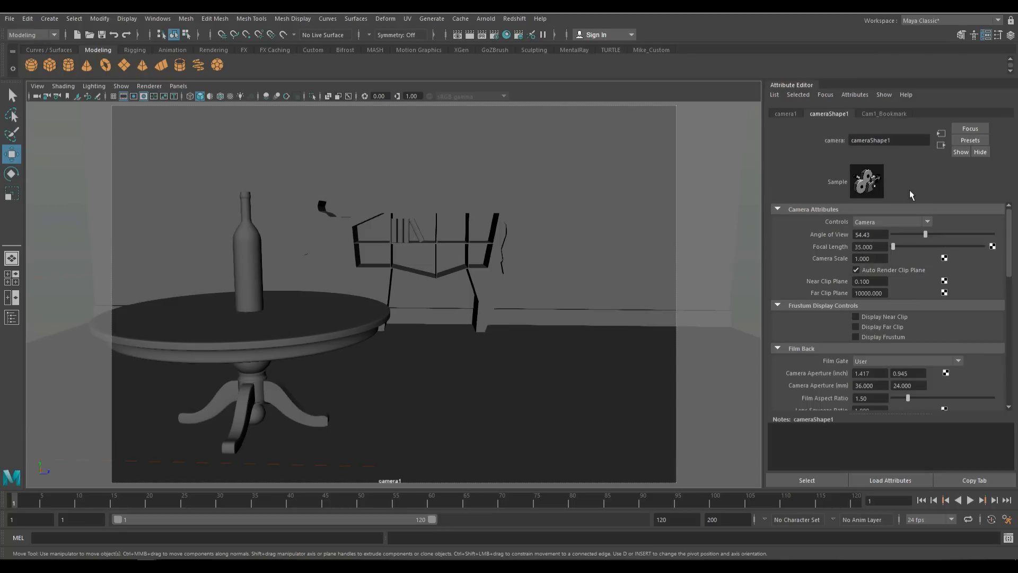
mouse_move(851, 225)
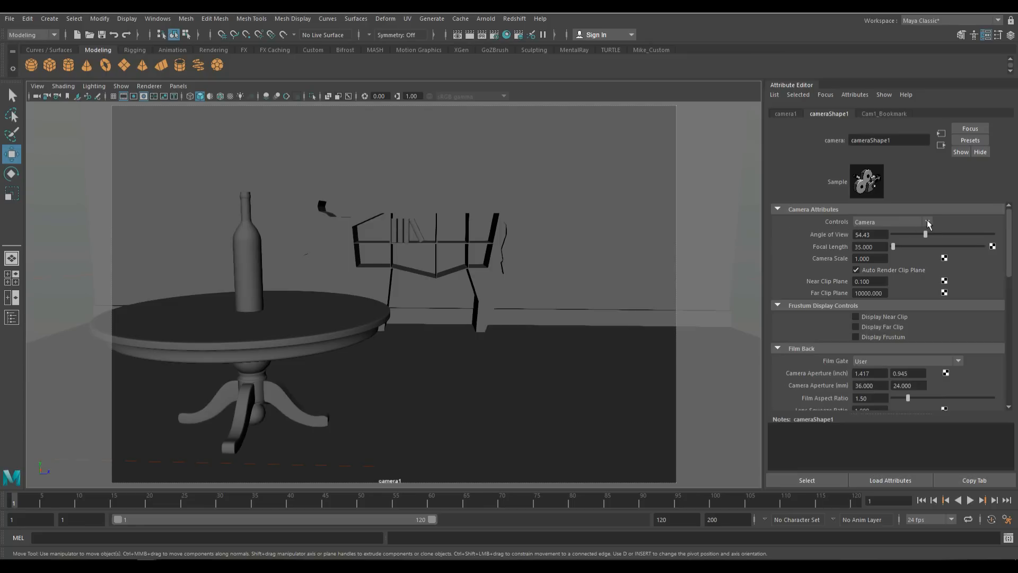
click(927, 221)
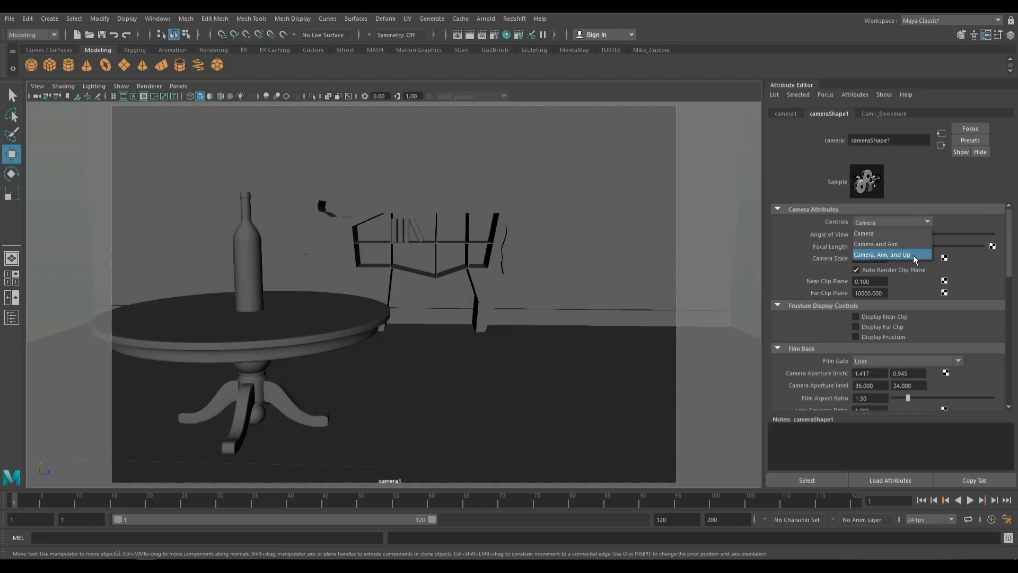
mouse_move(885, 233)
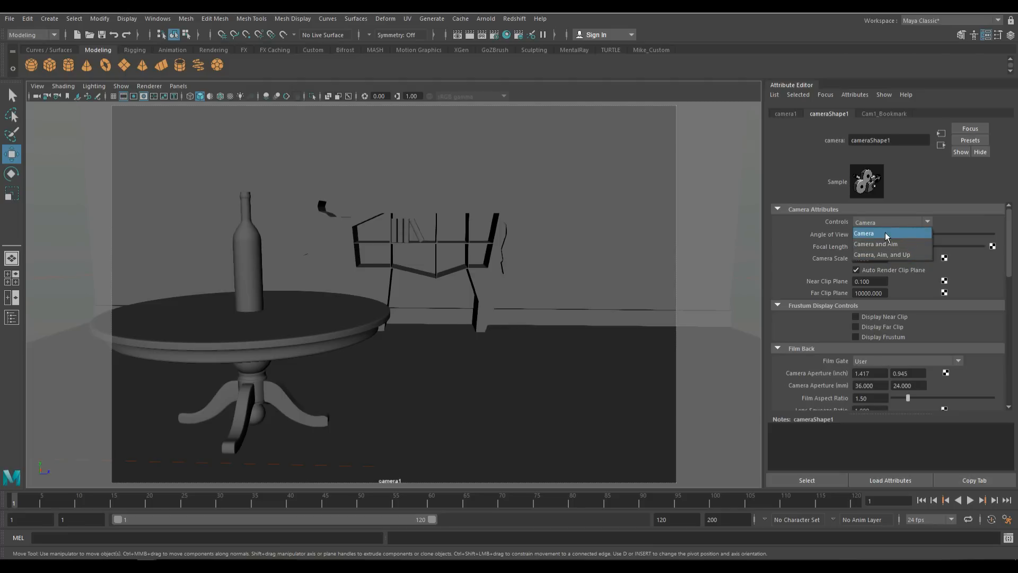
click(882, 222)
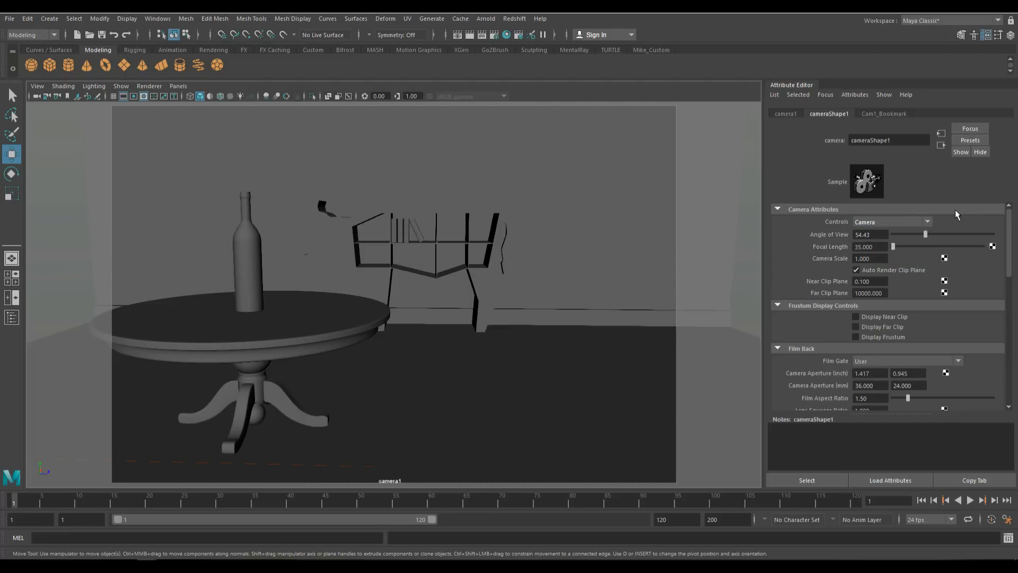
mouse_move(804, 238)
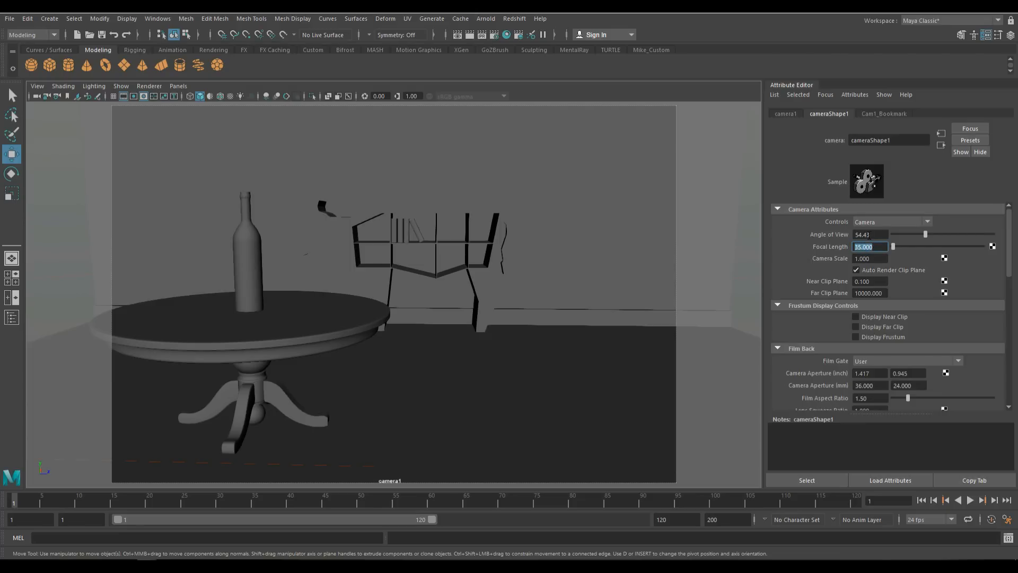
mouse_move(901, 278)
text(80.000)
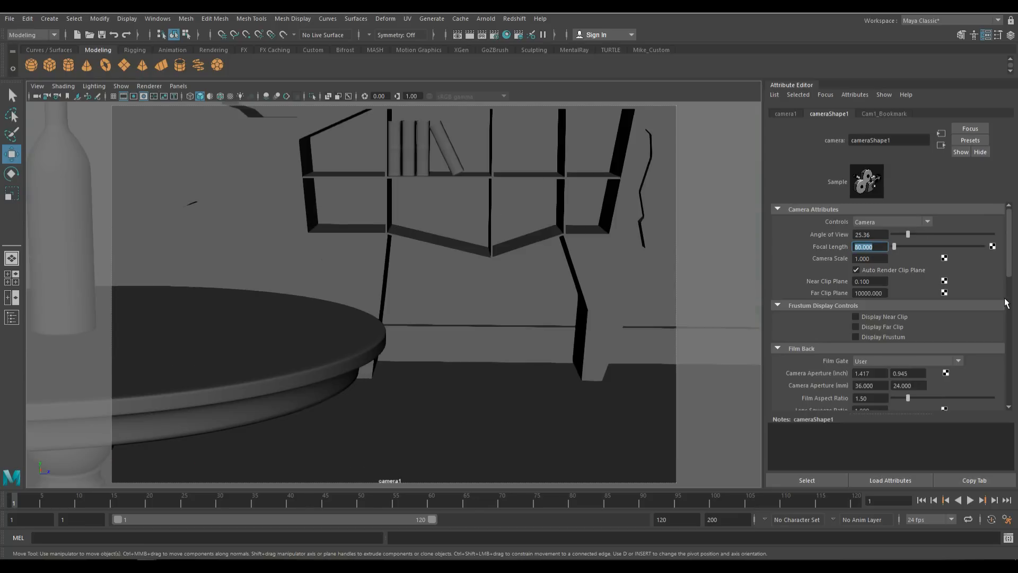
mouse_move(982, 290)
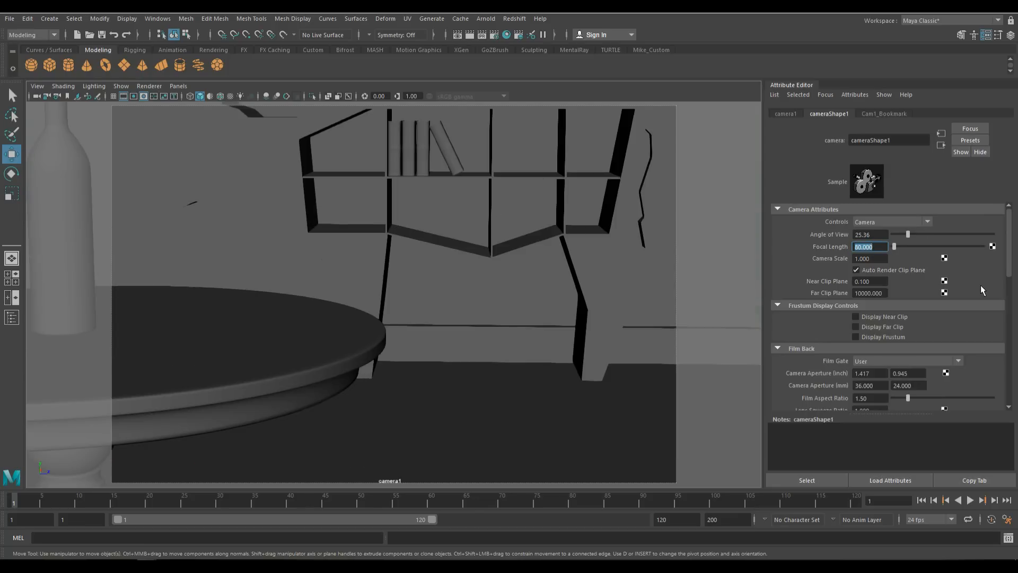
mouse_move(362, 339)
text(35.000)
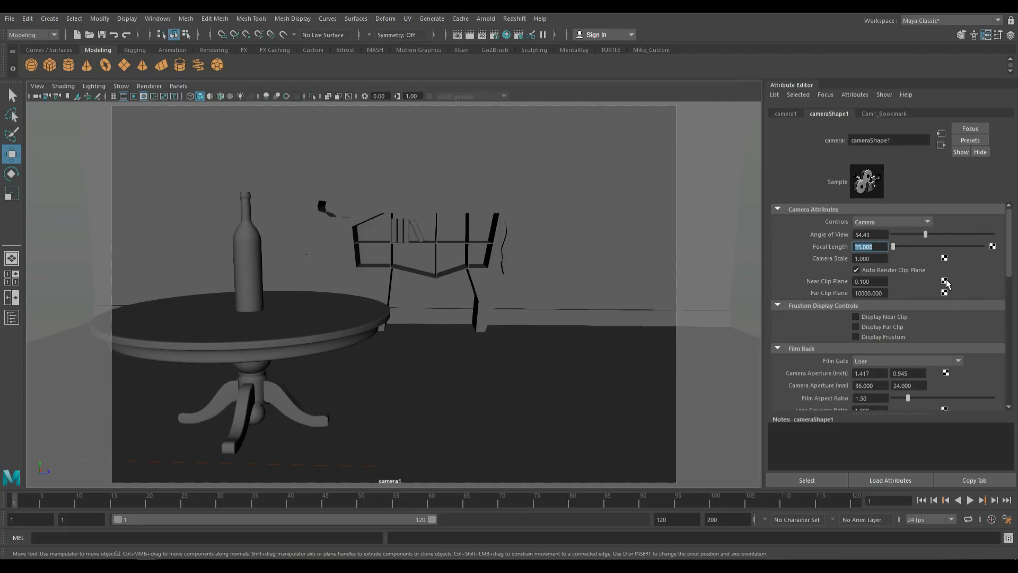
mouse_move(928, 261)
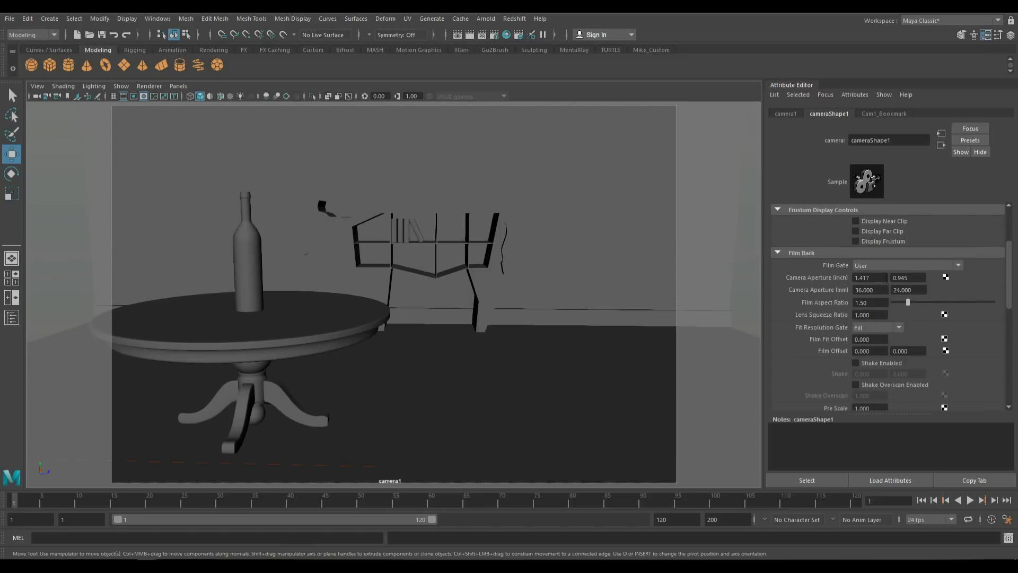
mouse_move(954, 272)
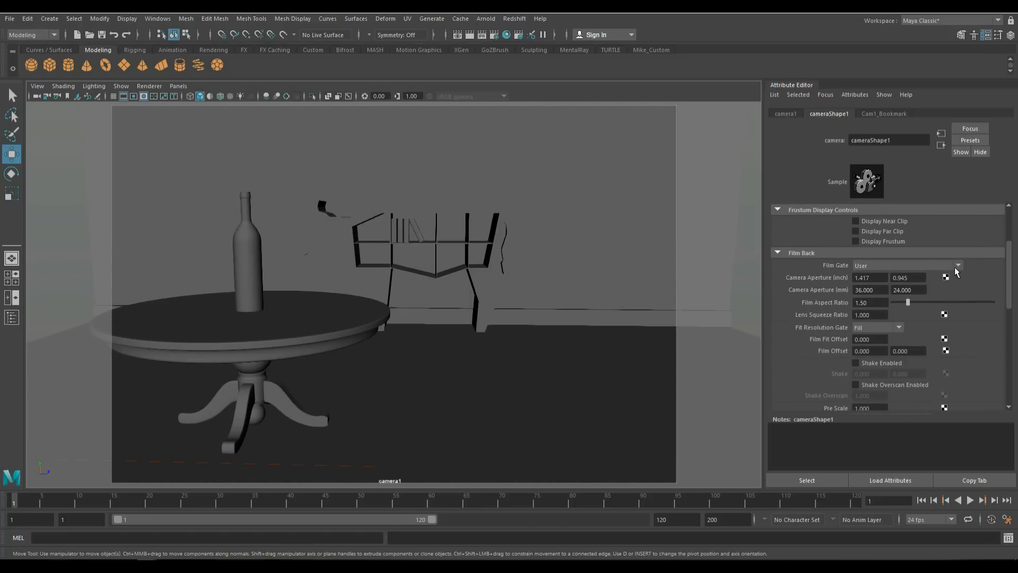
click(957, 265)
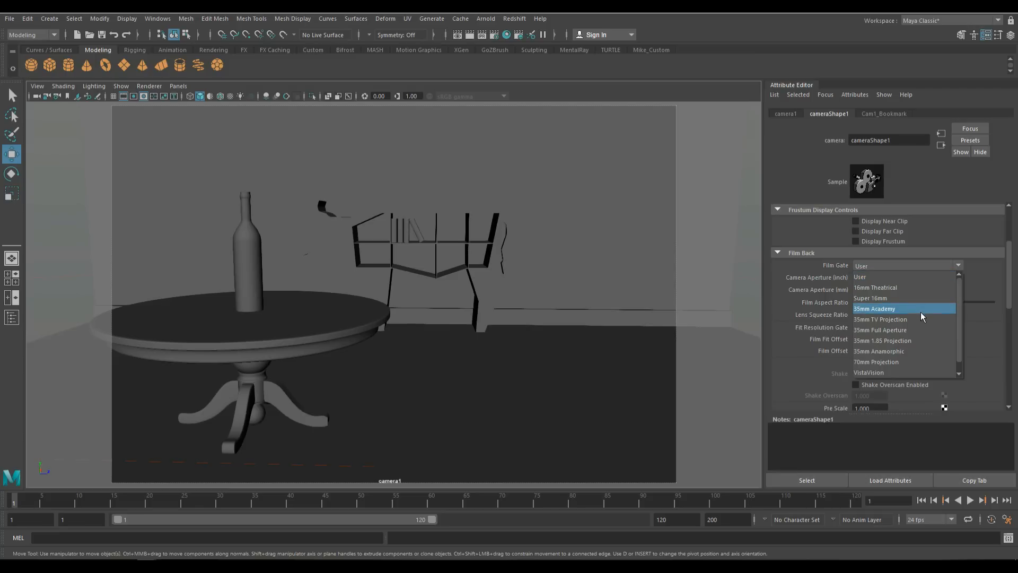
mouse_move(912, 314)
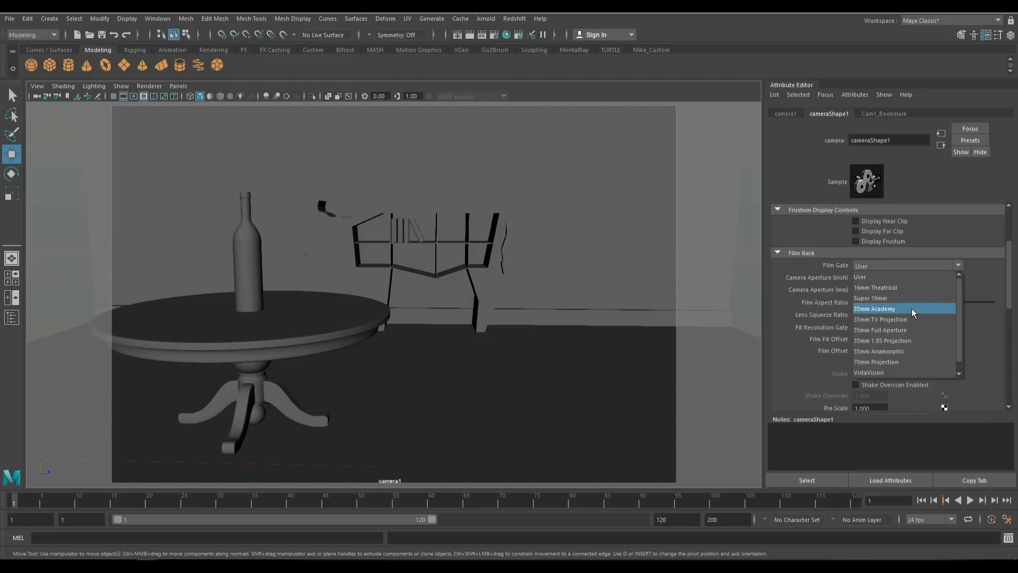
click(874, 308)
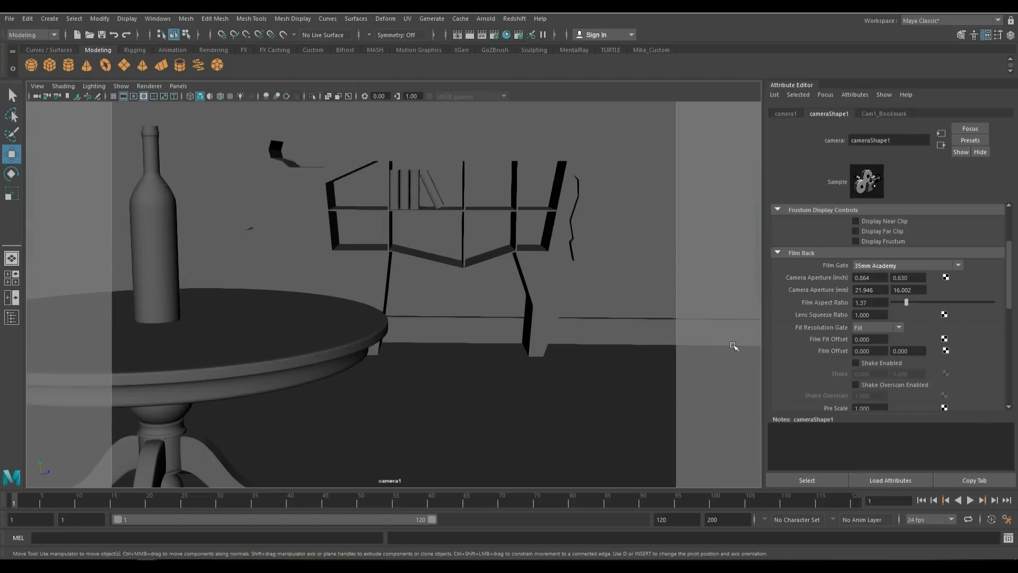
click(957, 265)
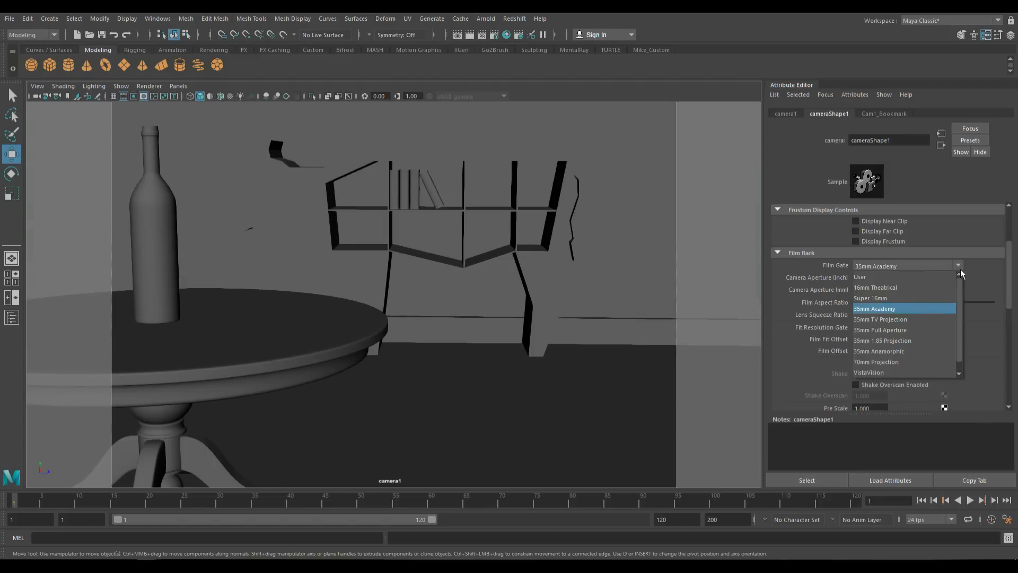
mouse_move(898, 362)
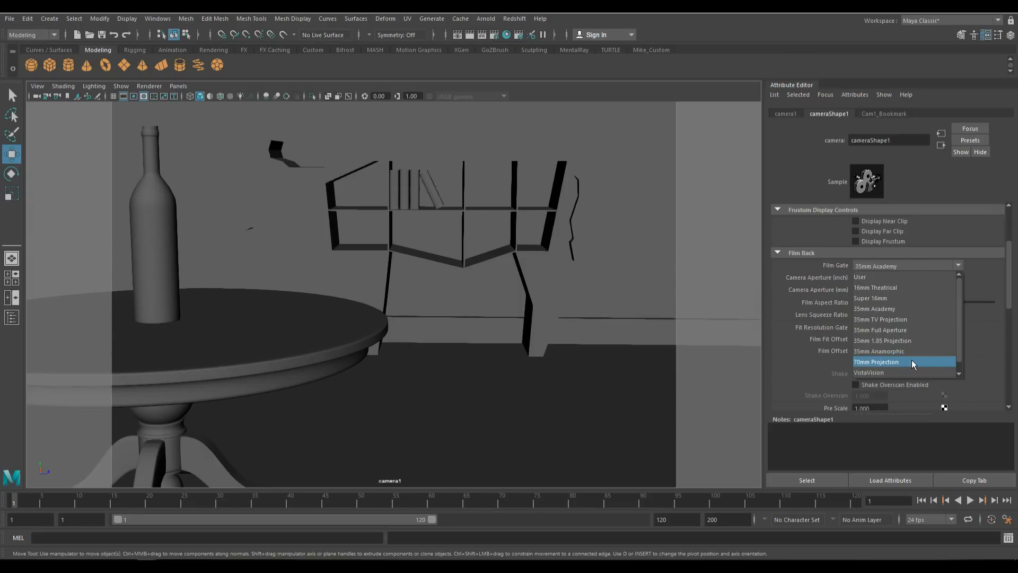
click(877, 361)
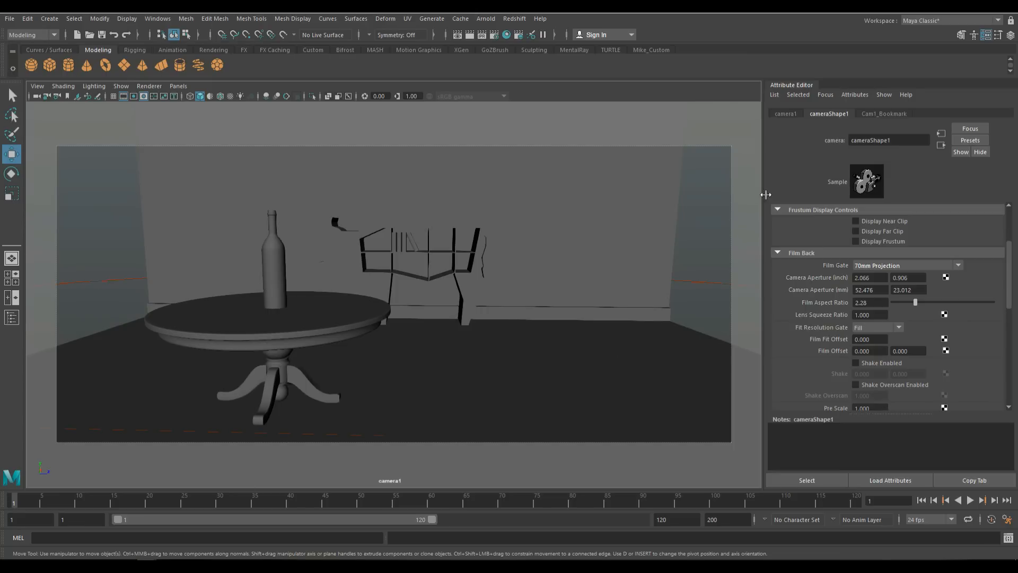
click(957, 266)
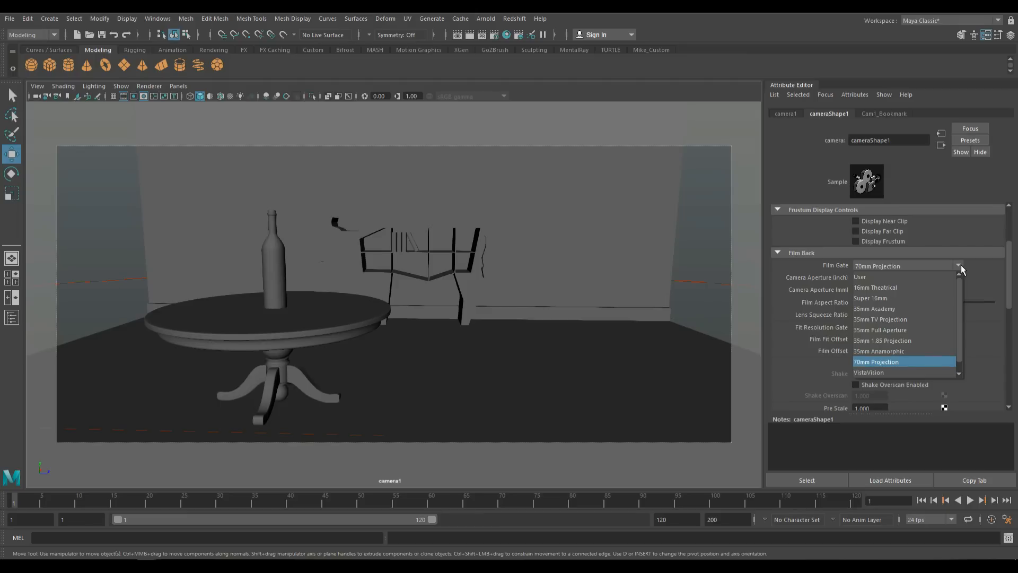
click(860, 277)
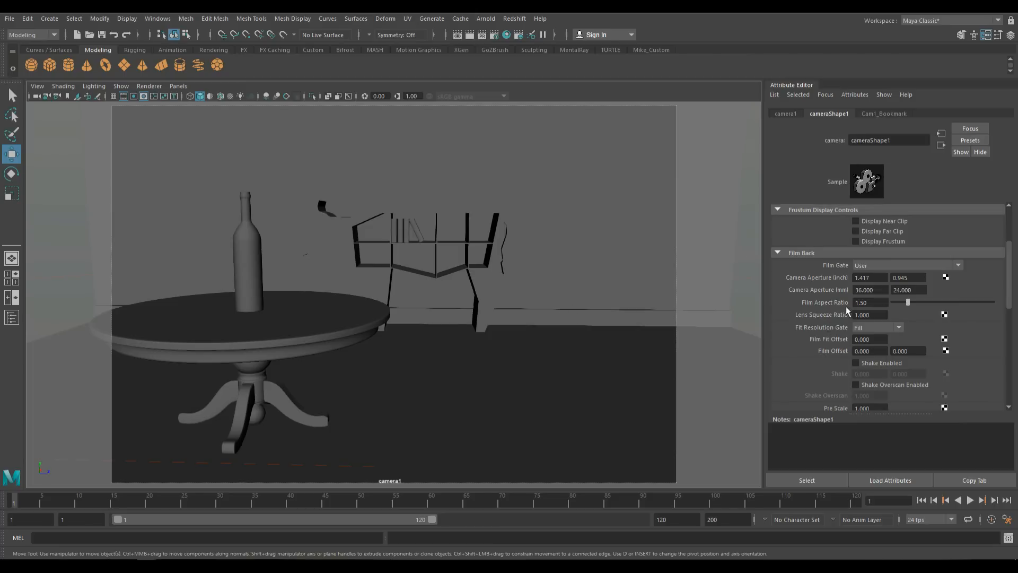
mouse_move(488, 54)
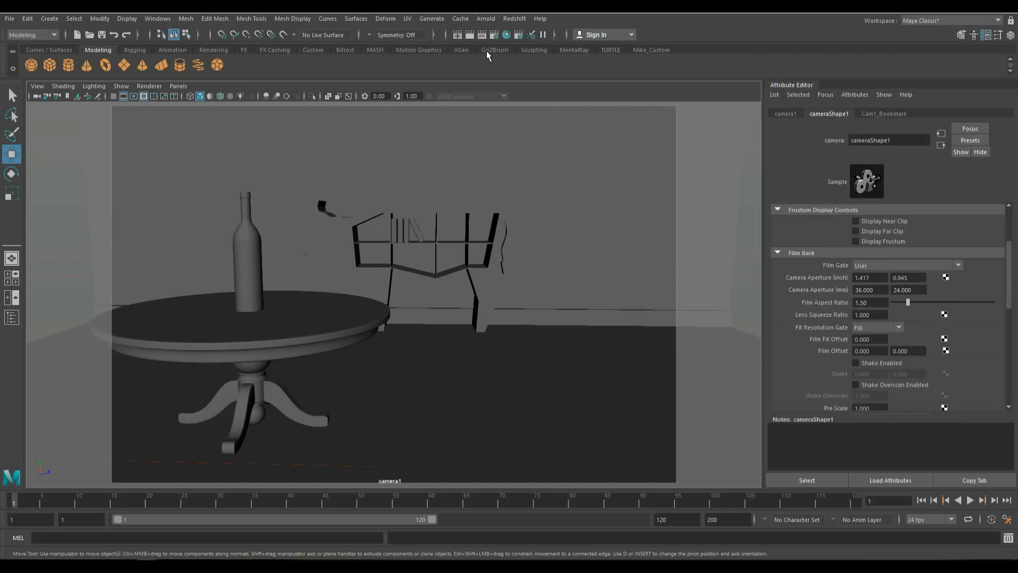
Start a live Redshift IPR render of camera1's view in the Render View.
click(482, 34)
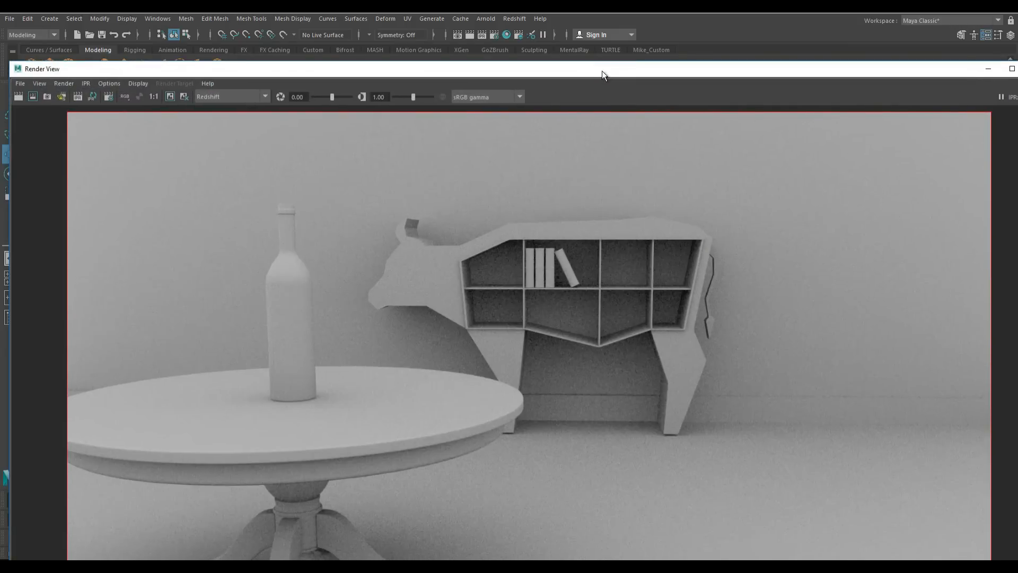
mouse_move(21, 208)
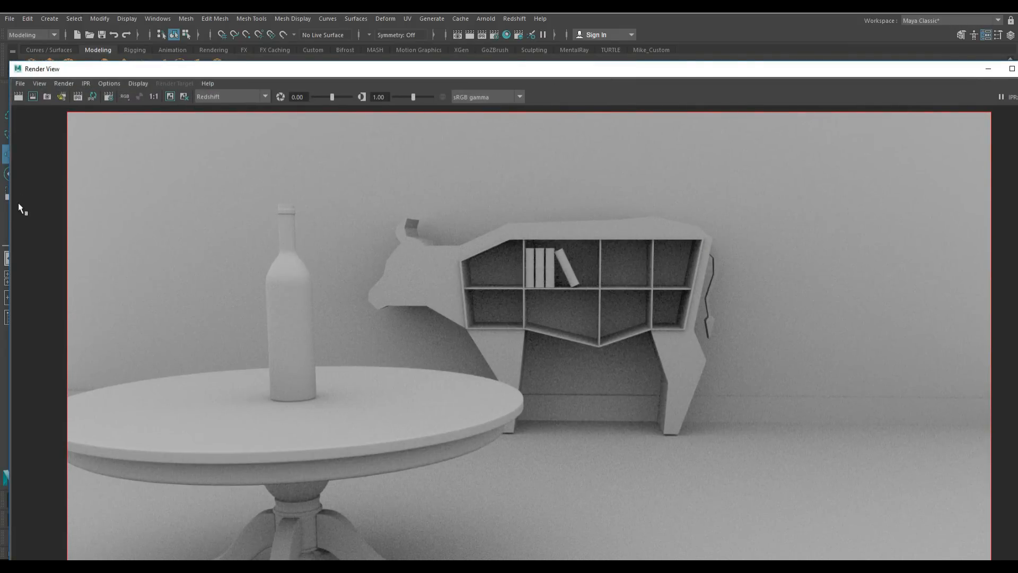
mouse_move(12, 213)
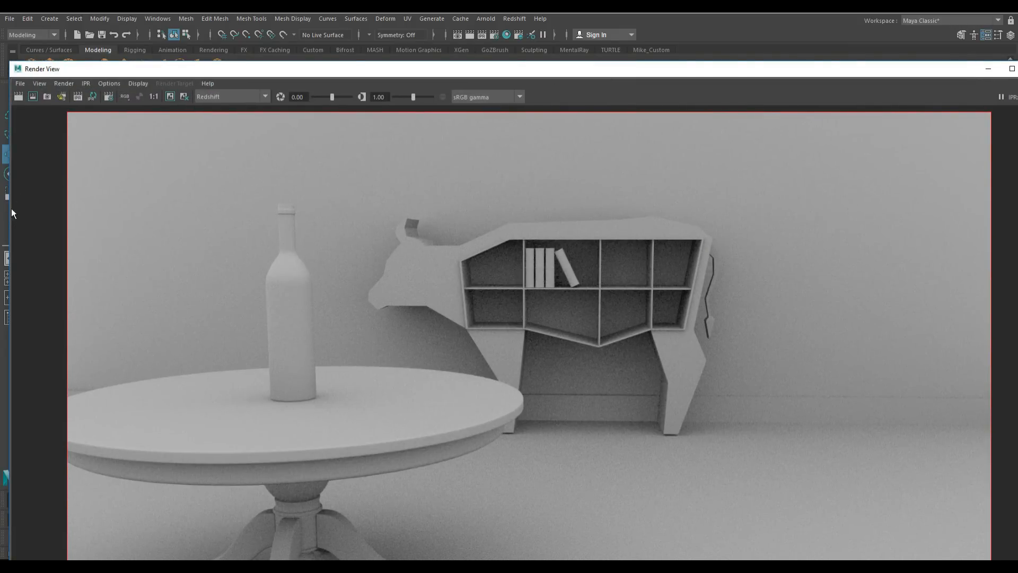
key(shift)
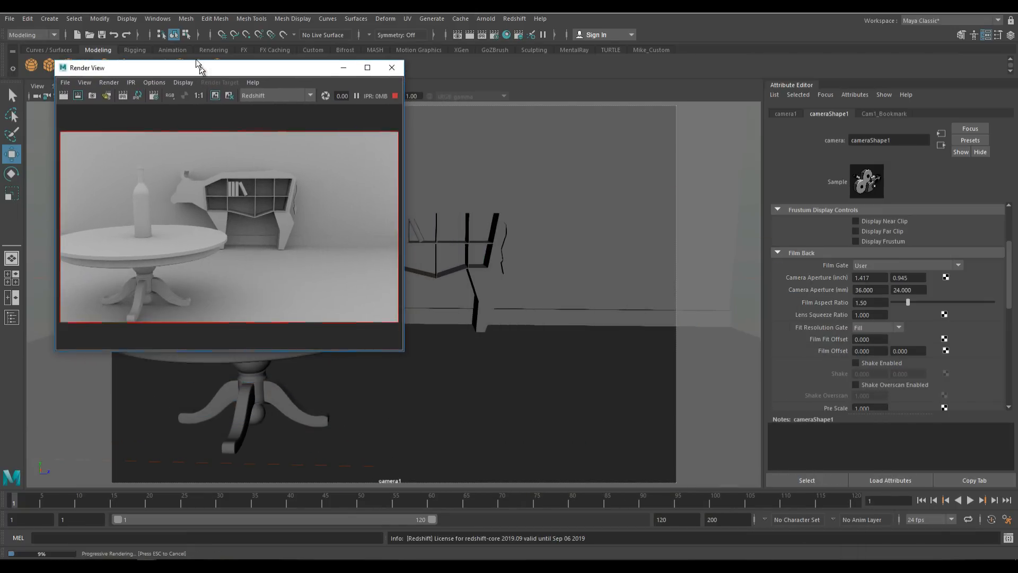
Move the render window aside, scroll to camera1's Depth of Field and enable it.
drag(196, 67, 193, 54)
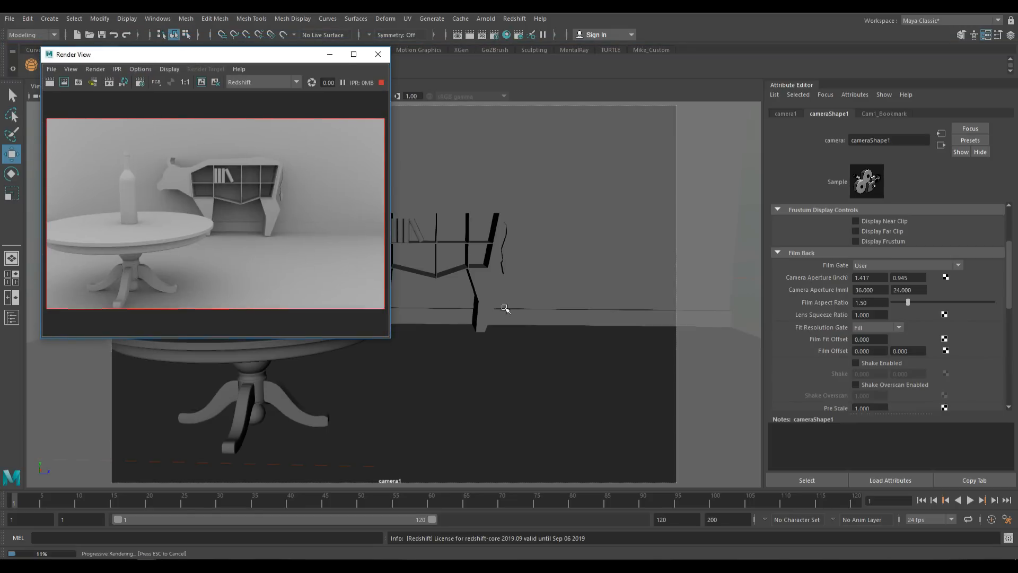
scroll(down, 3)
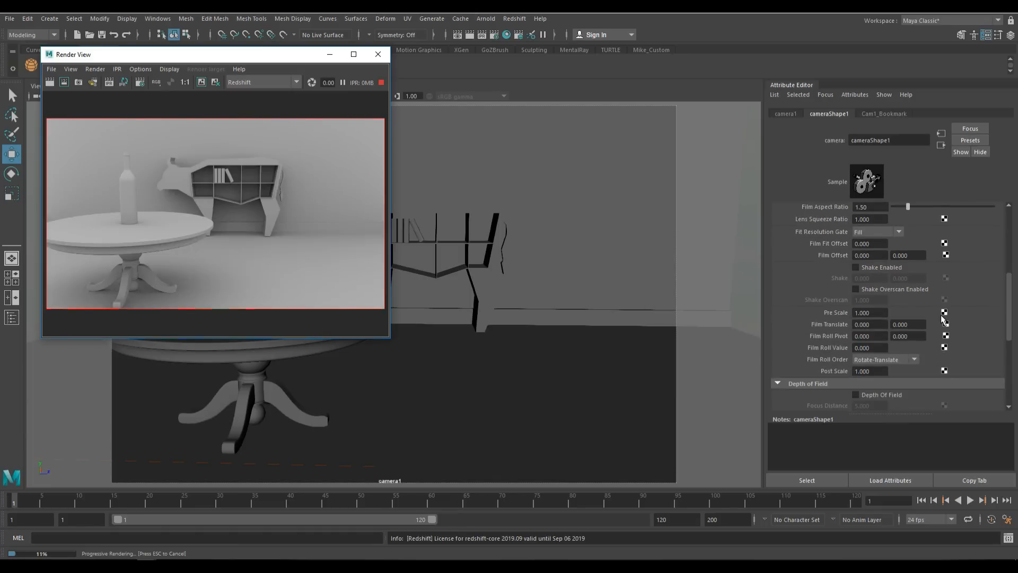
scroll(down, 3)
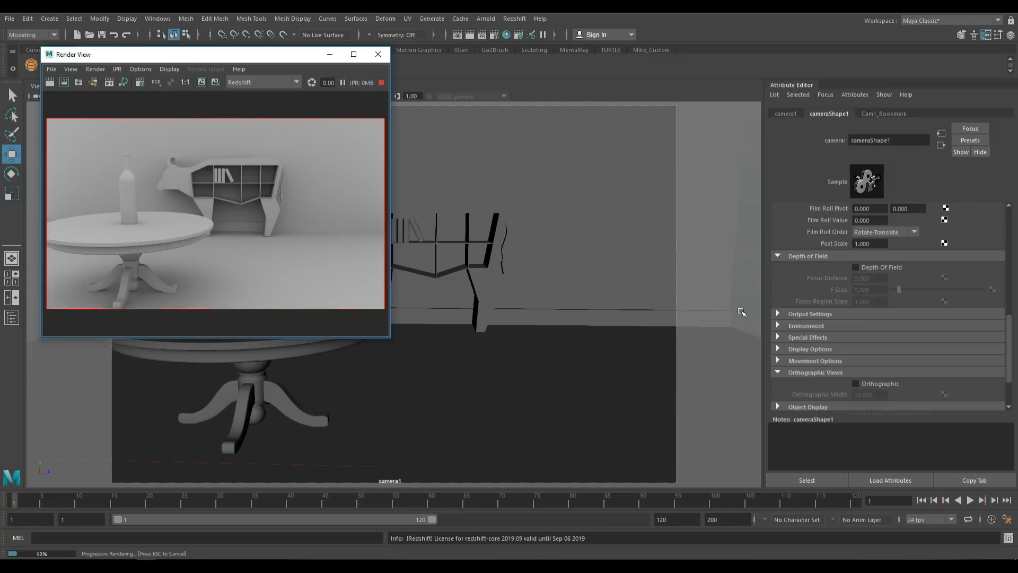
mouse_move(862, 289)
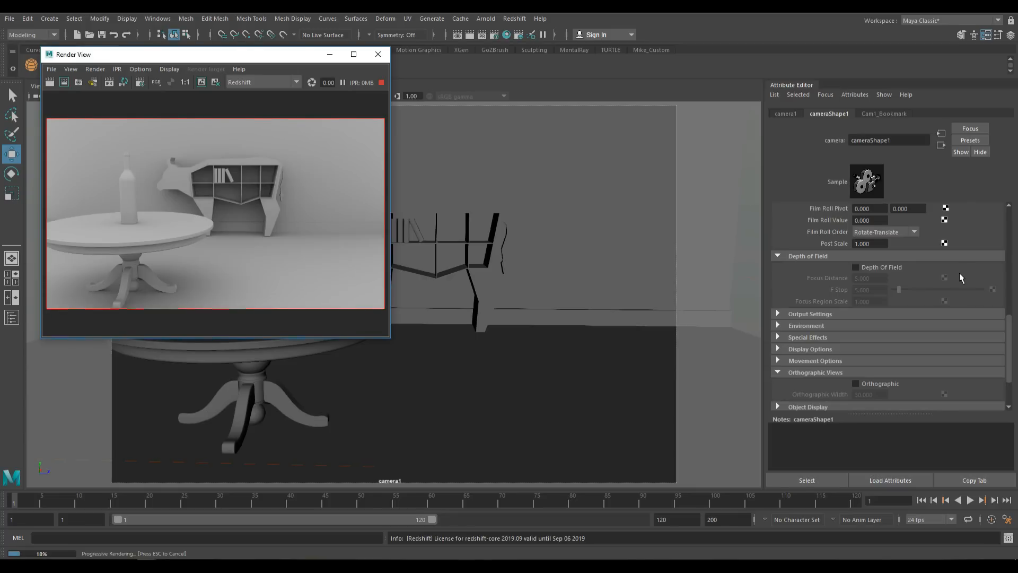
mouse_move(949, 273)
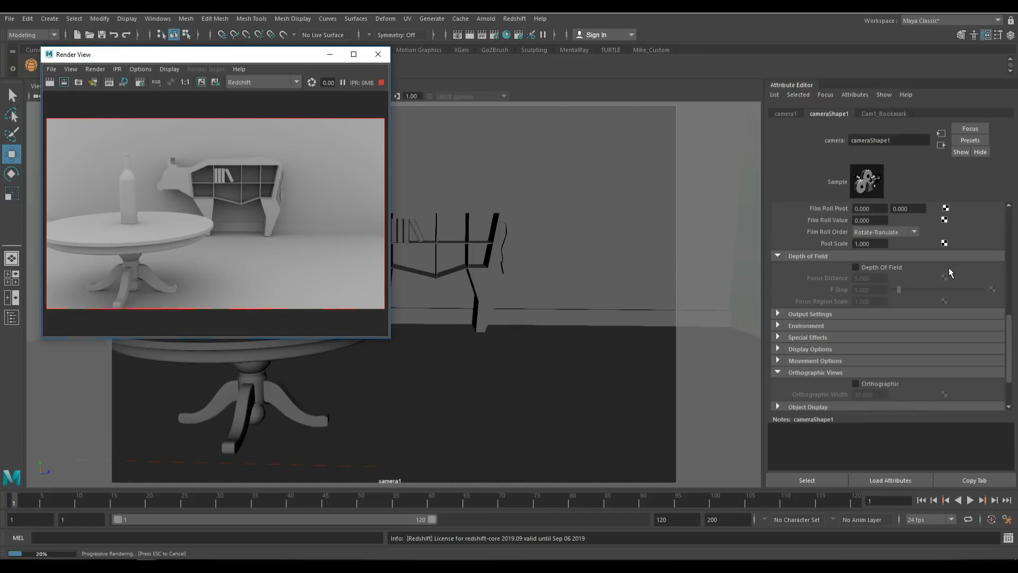
mouse_move(565, 345)
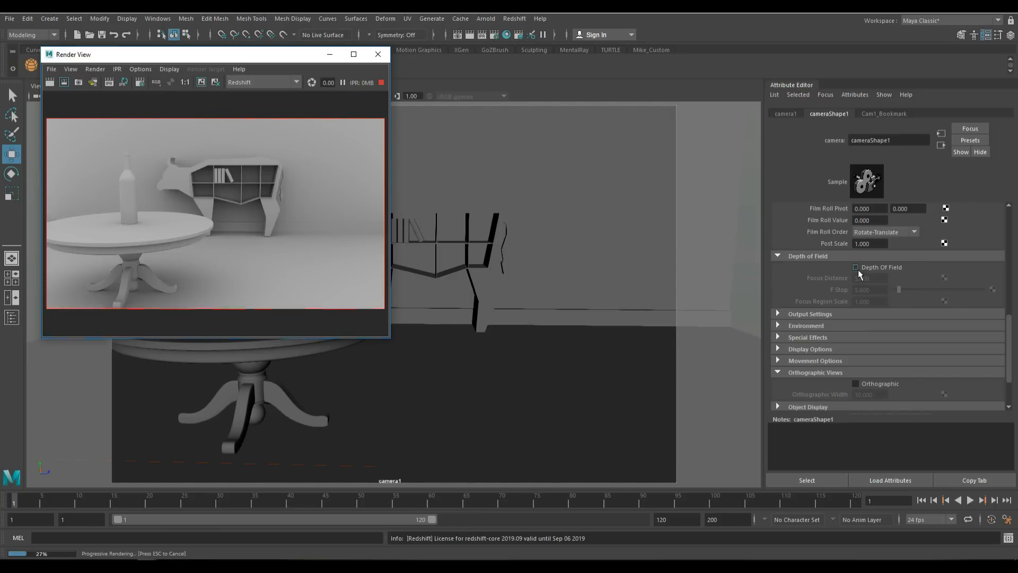
click(856, 266)
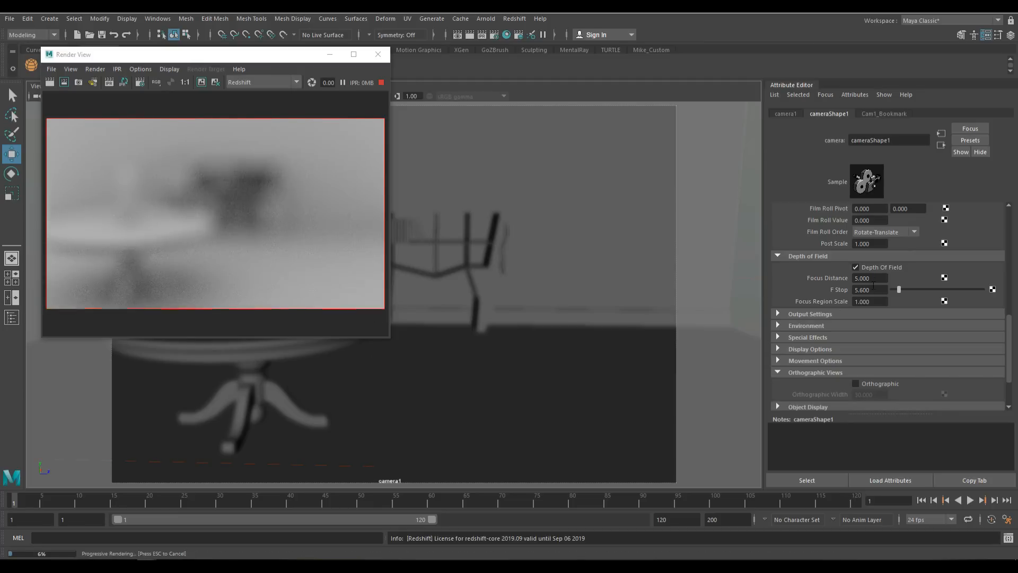
mouse_move(497, 347)
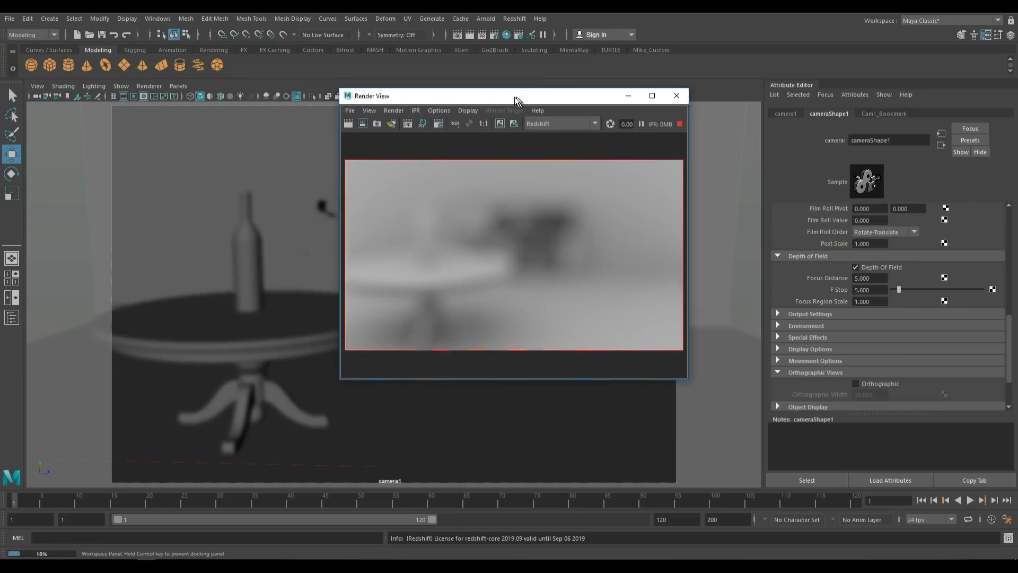
Select the wine bottle and enable Object Details in the Heads Up Display.
click(246, 253)
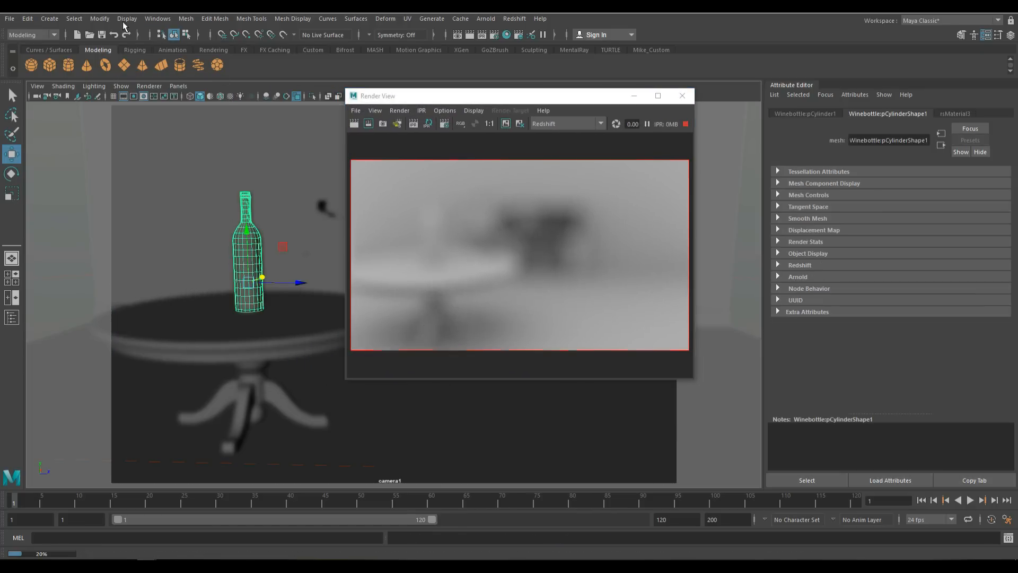
click(126, 18)
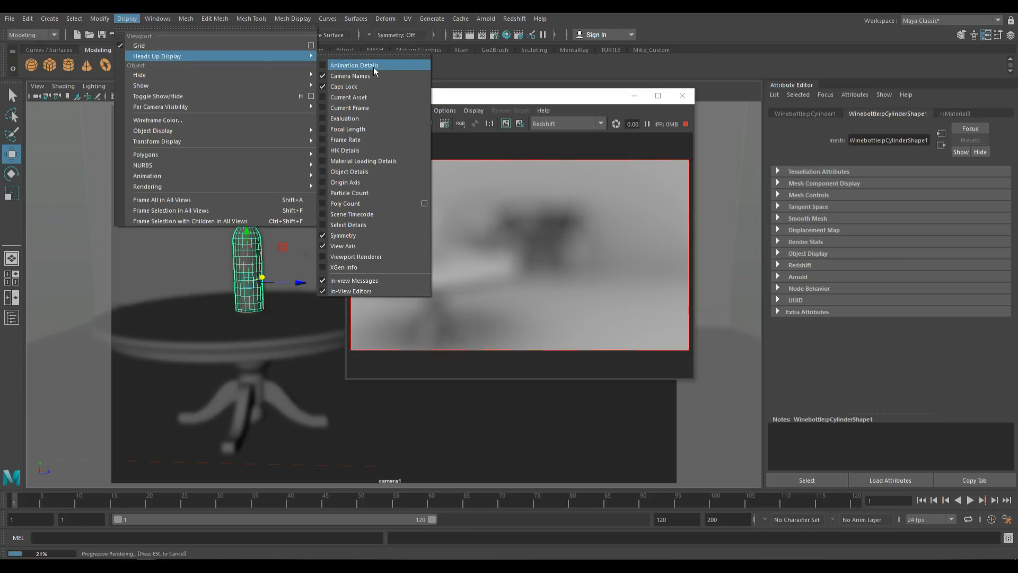
mouse_move(350, 170)
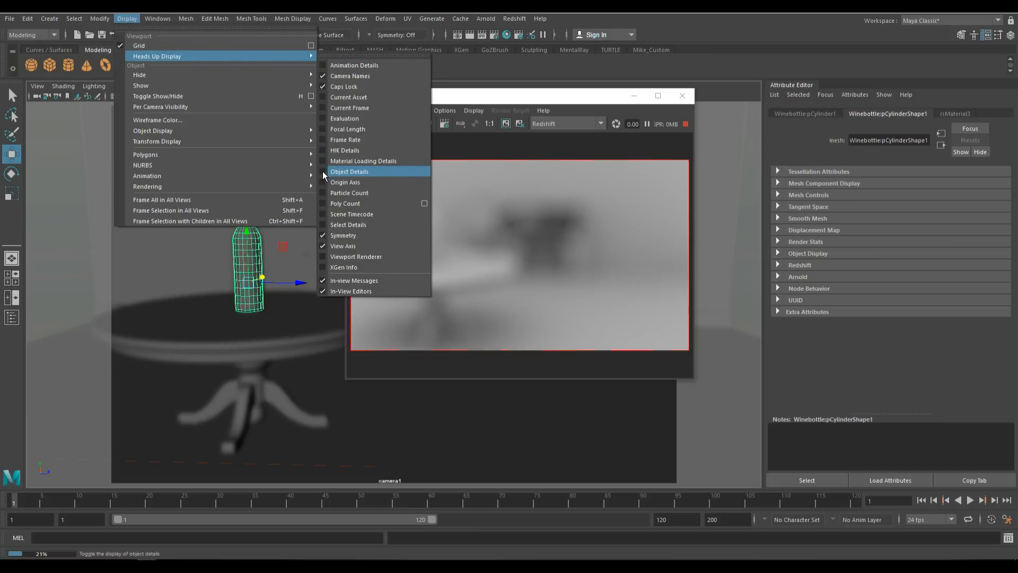
click(349, 171)
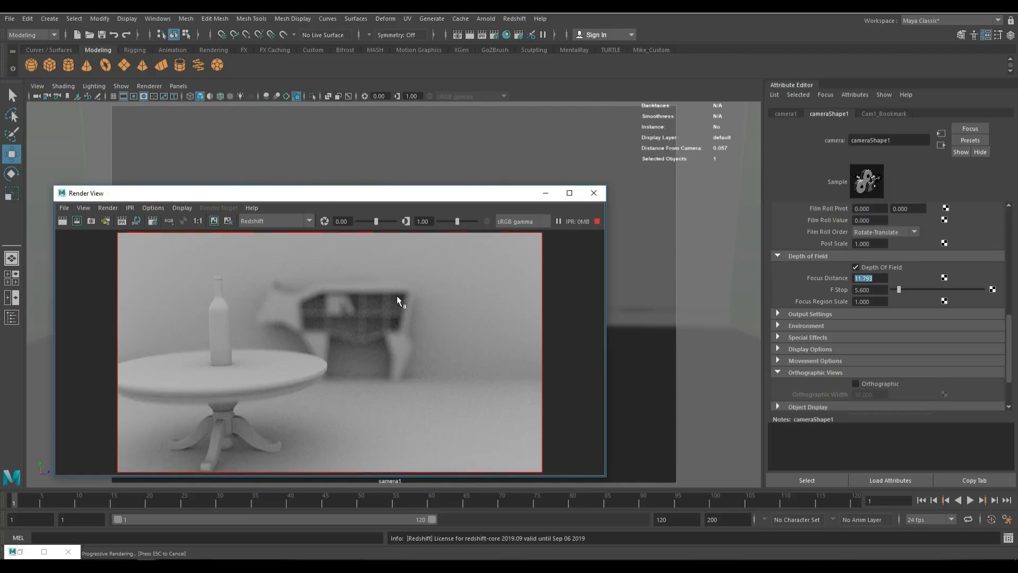
mouse_move(506, 325)
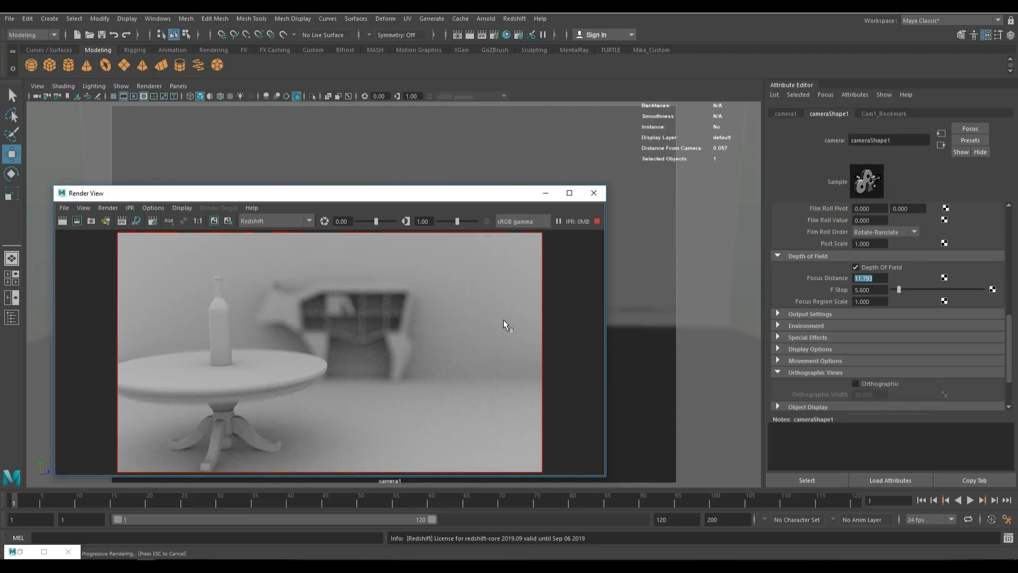
mouse_move(465, 350)
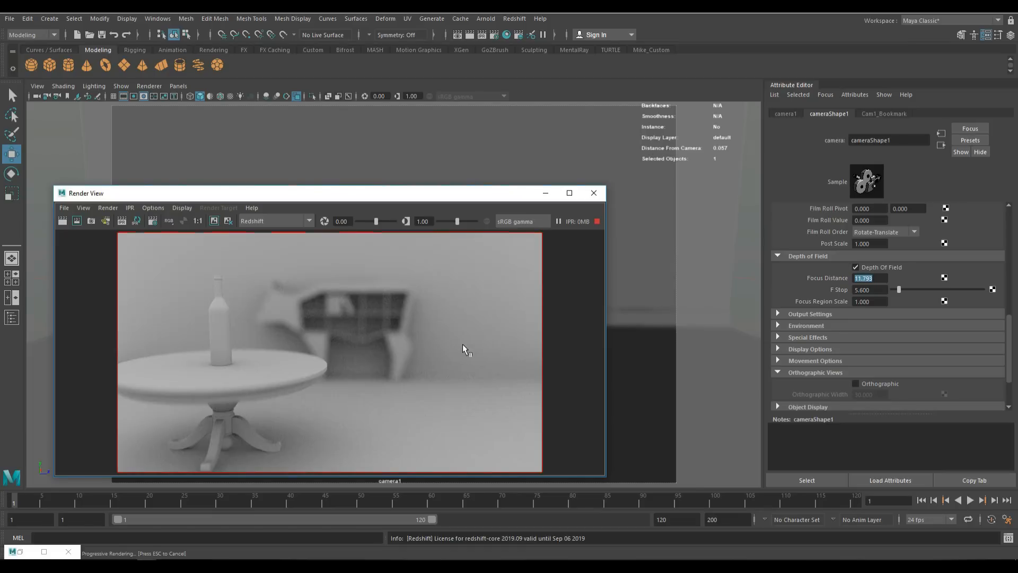
mouse_move(836, 296)
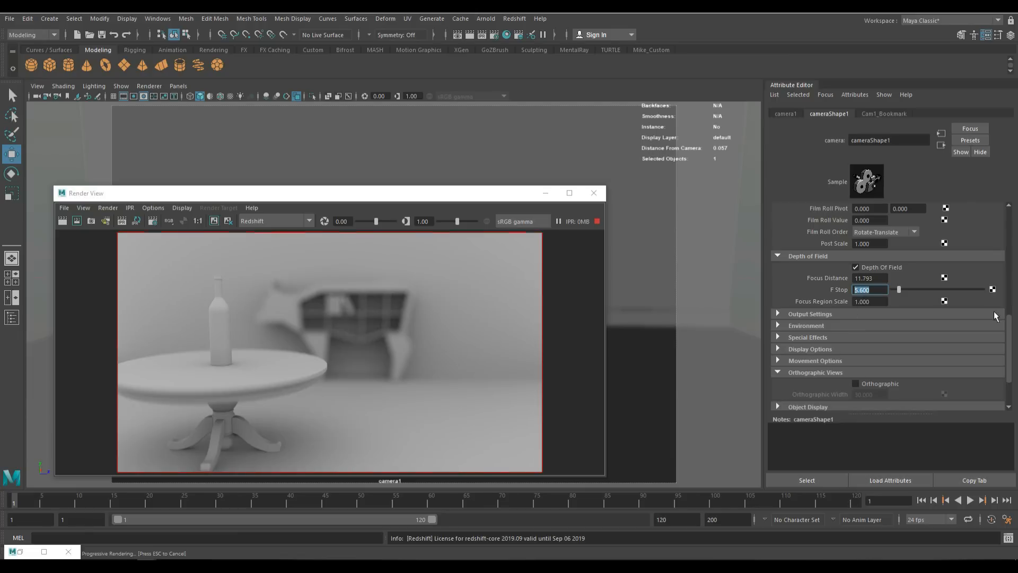
mouse_move(695, 400)
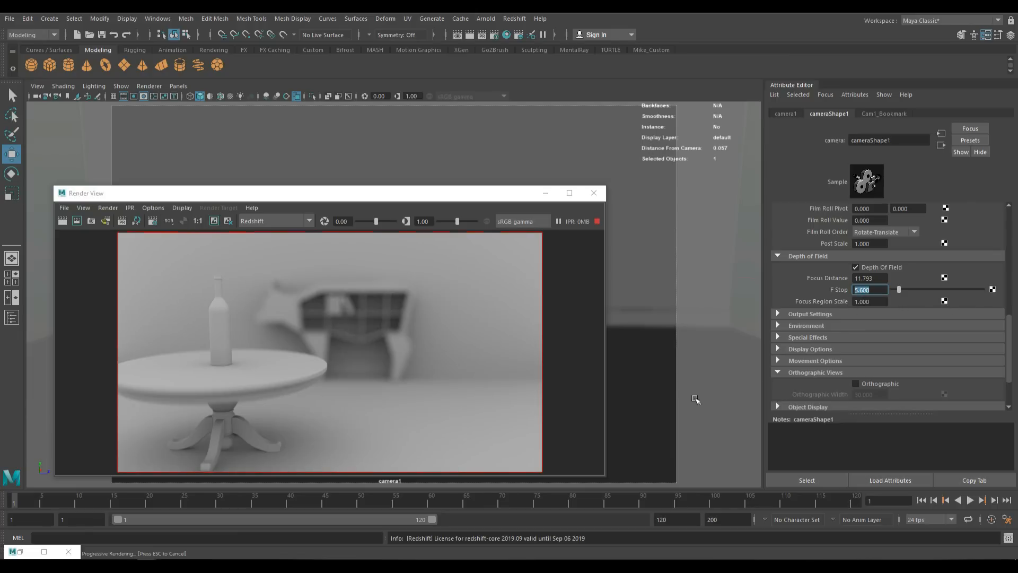
mouse_move(225, 333)
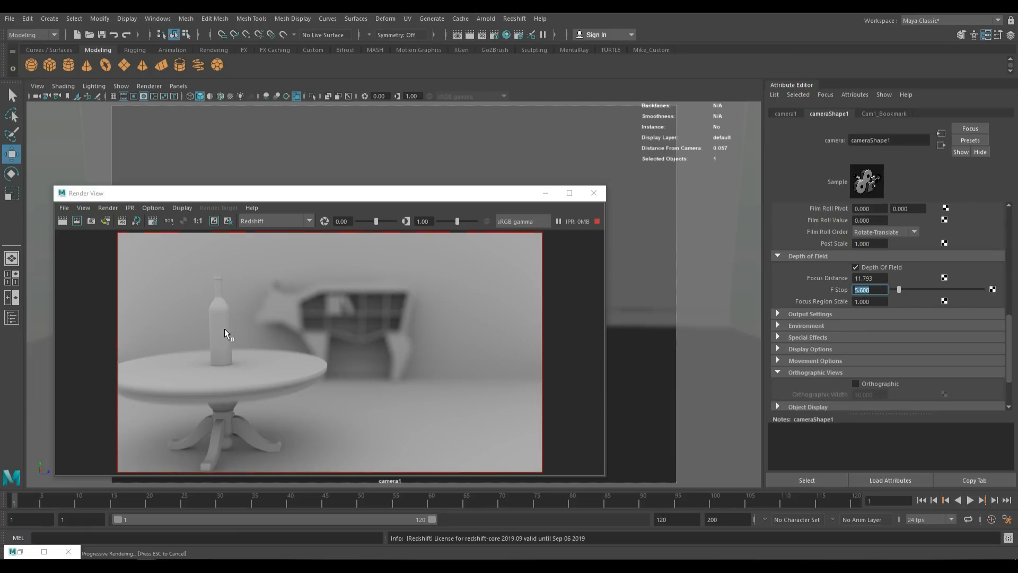
mouse_move(445, 287)
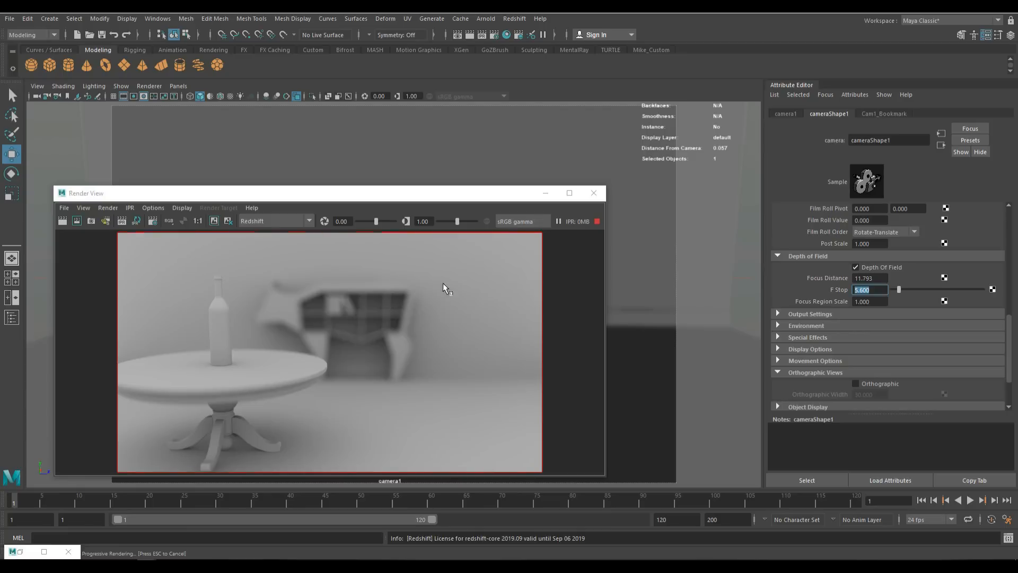
mouse_move(200, 348)
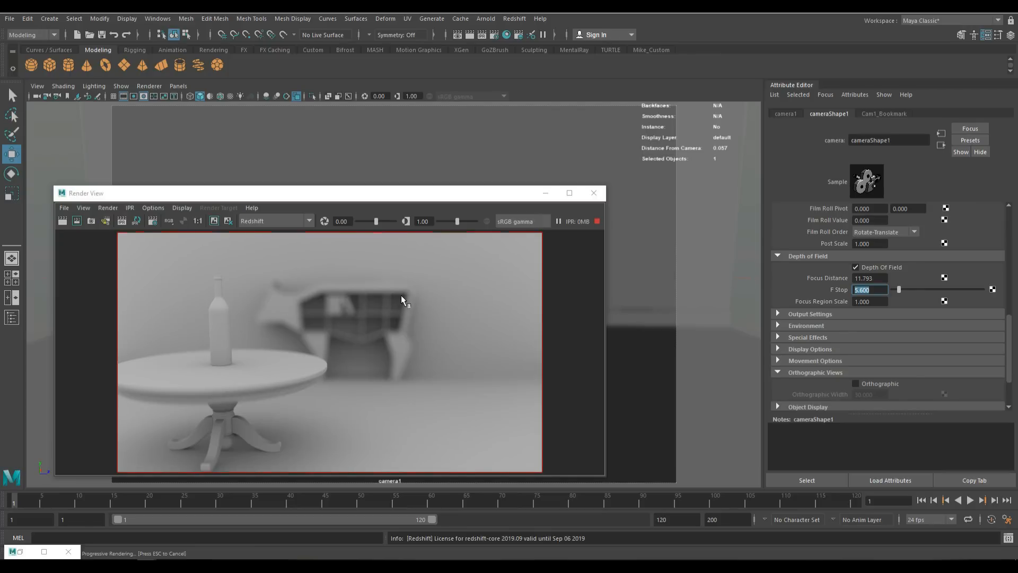
mouse_move(399, 316)
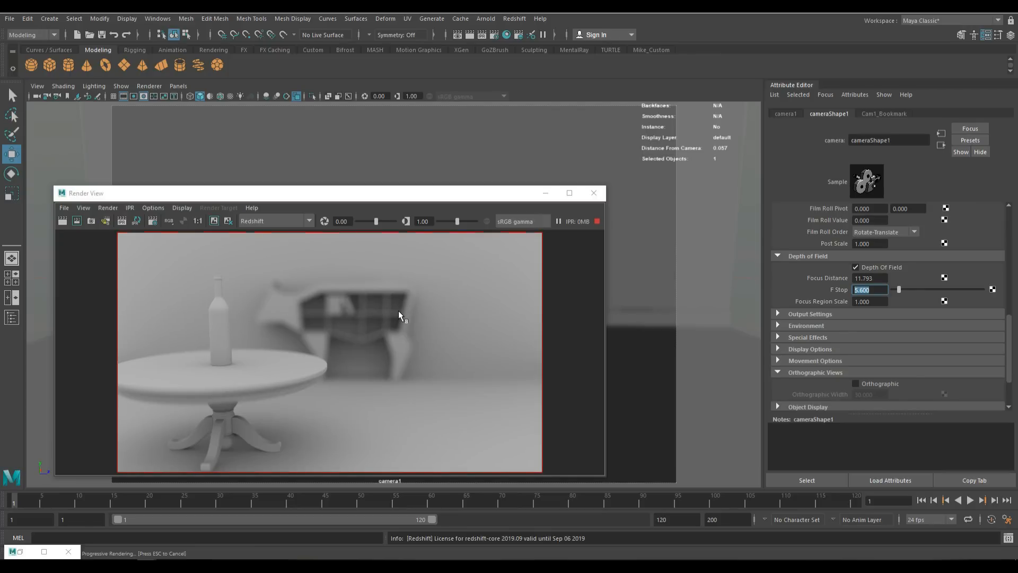
mouse_move(360, 354)
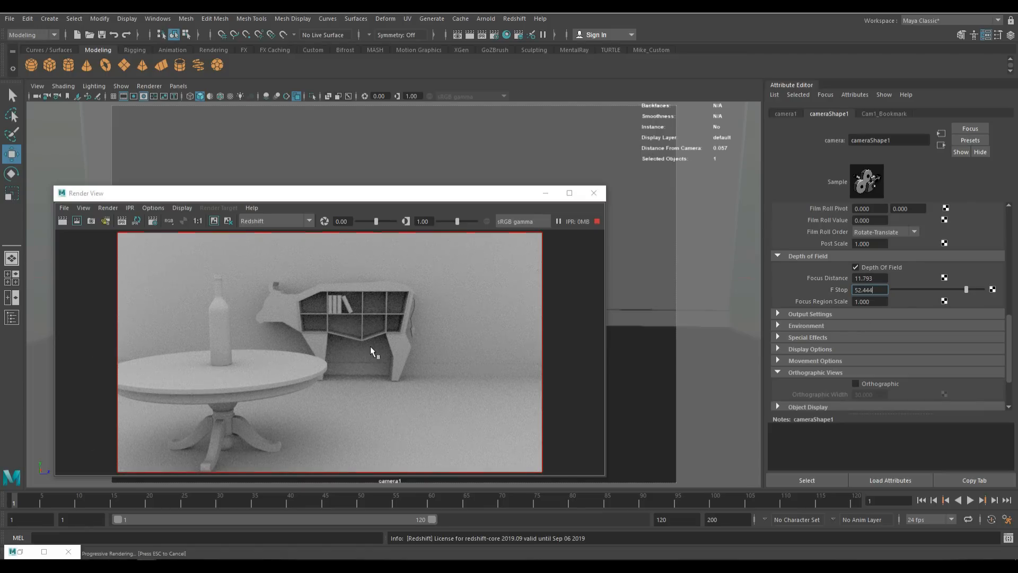
mouse_move(844, 349)
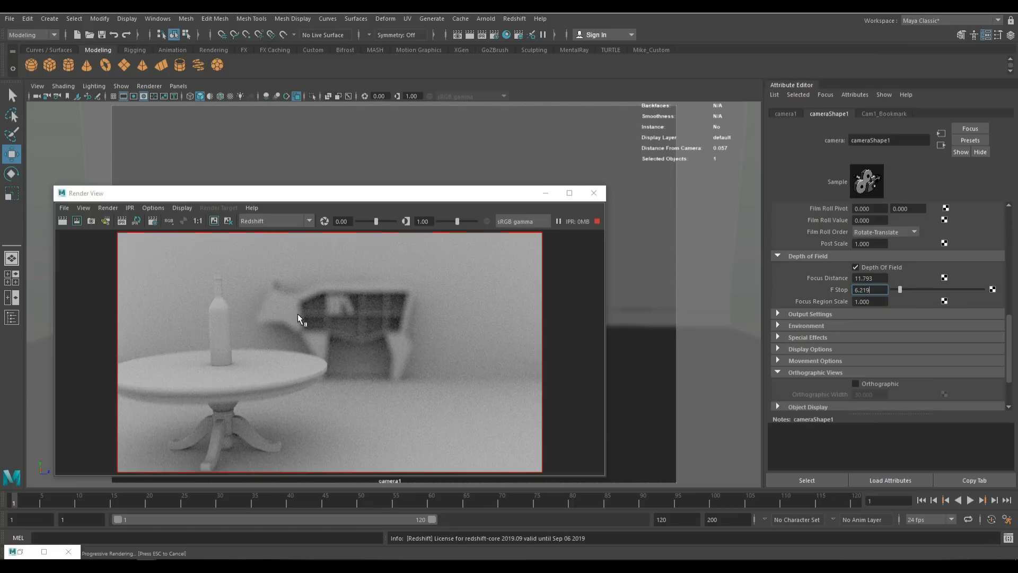
mouse_move(383, 367)
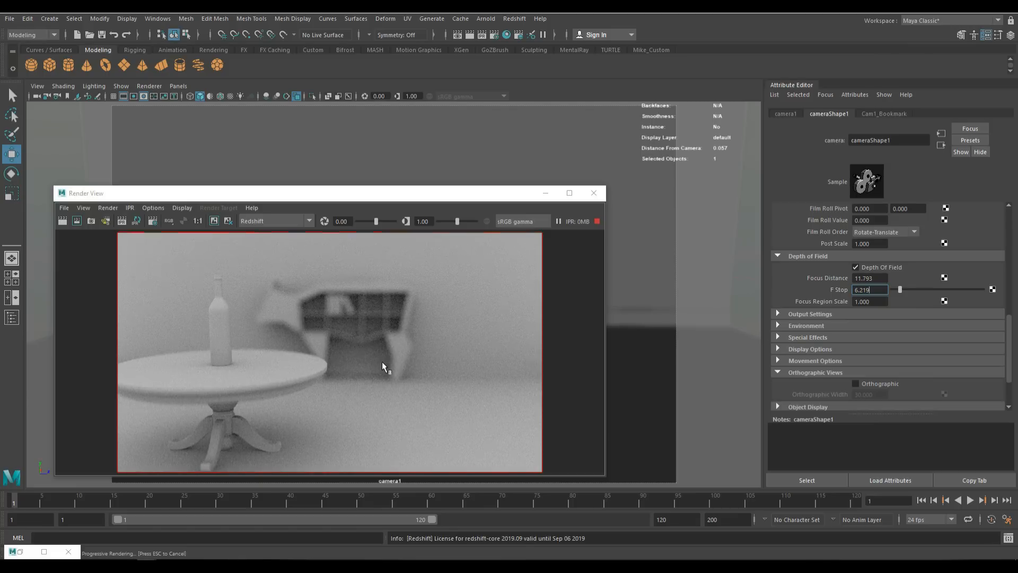
mouse_move(191, 337)
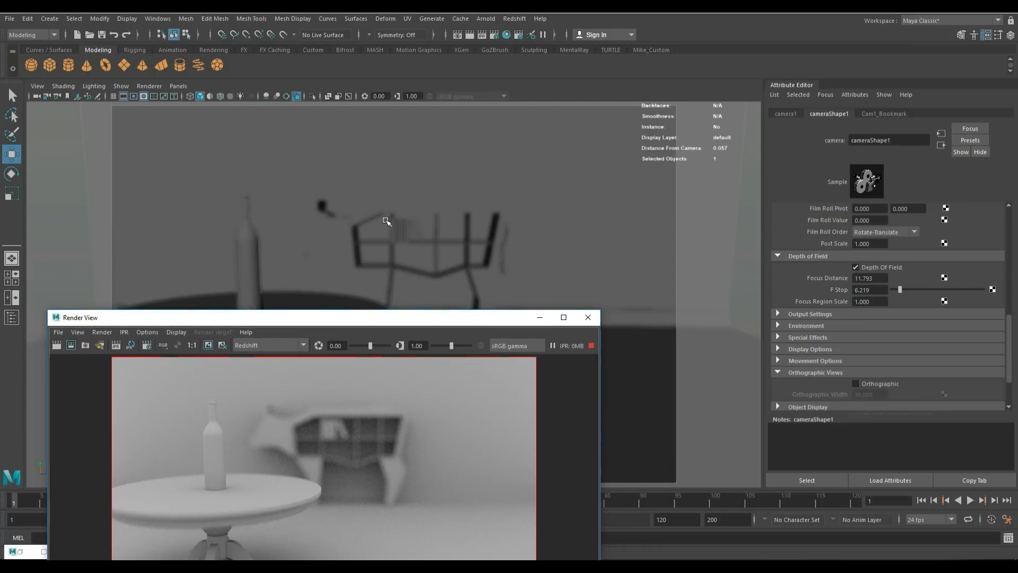
Bring the Render View forward and select Focus Distance to replace it with 22.160.
click(422, 234)
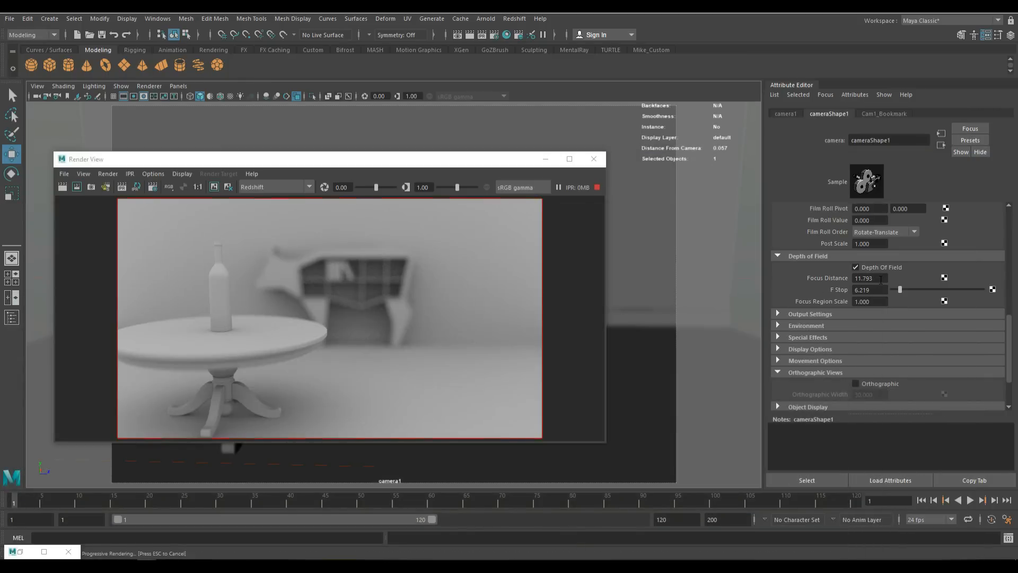
triple_click(869, 278)
text(22.160)
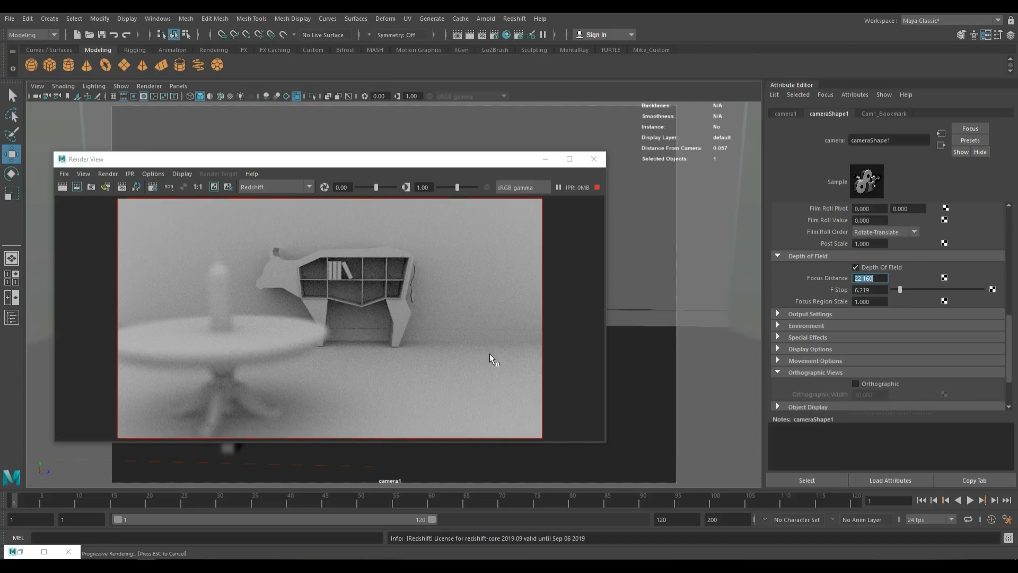
mouse_move(574, 328)
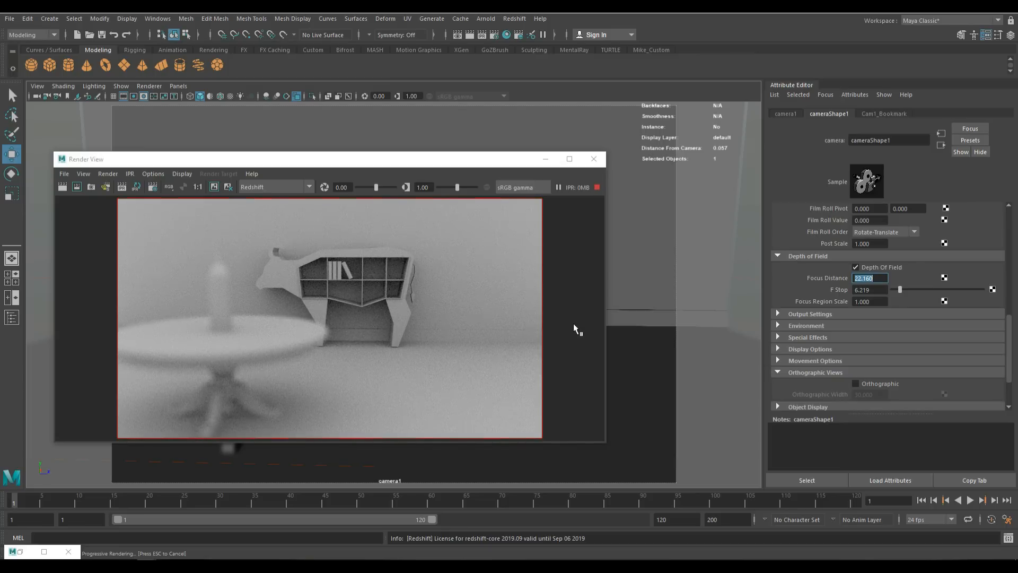